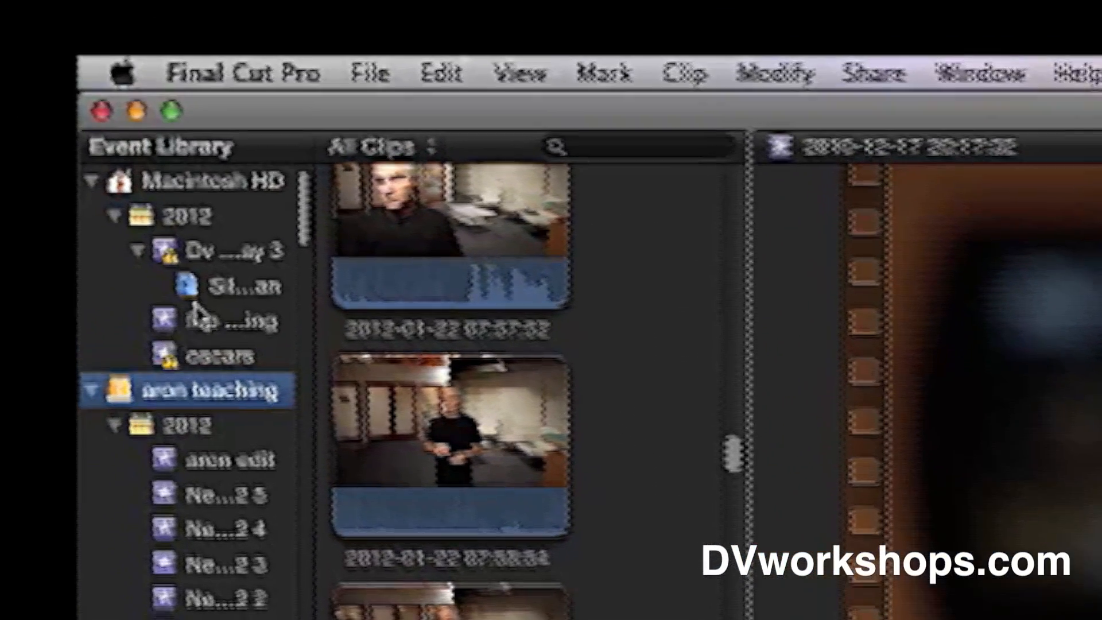
# Create a new event via File > New Event and name it 'aron'.
pyautogui.click(371, 72)
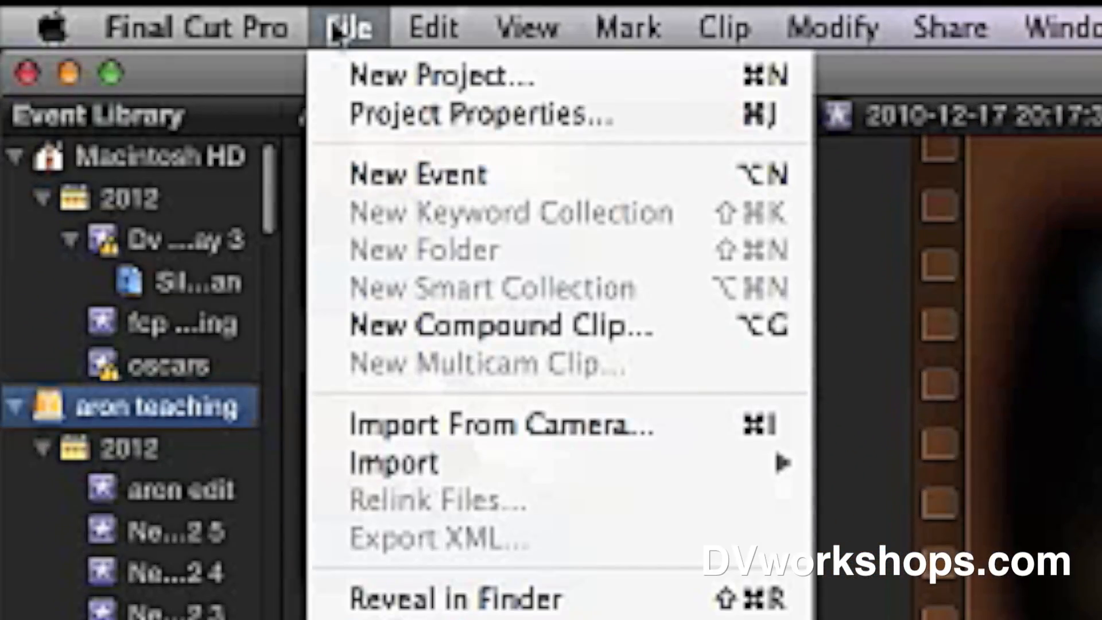
pyautogui.moveTo(531, 189)
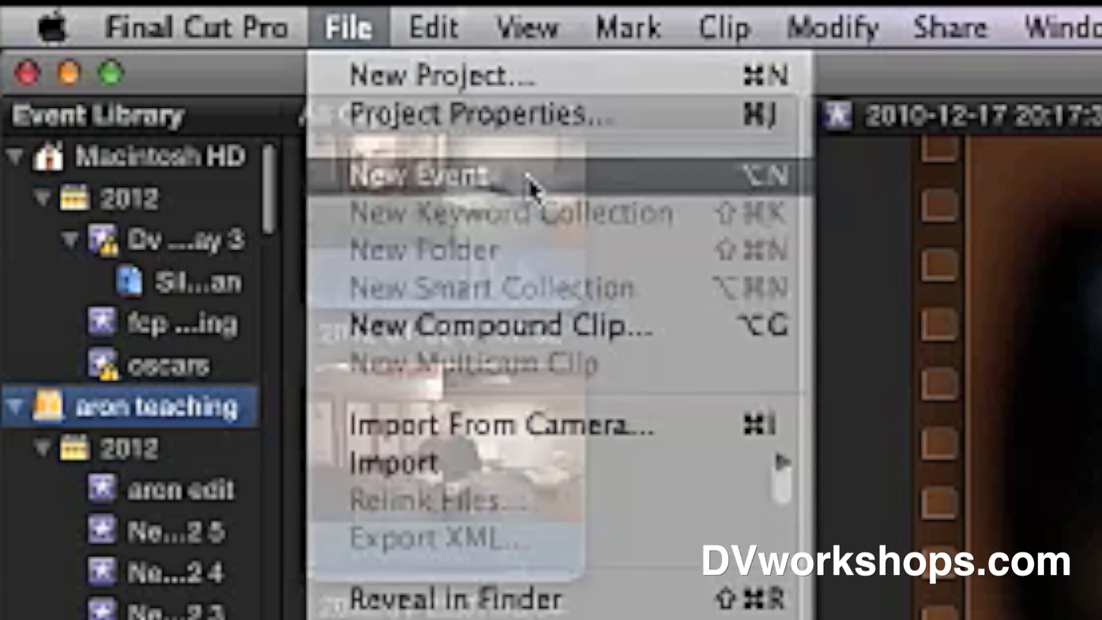
pyautogui.click(418, 174)
pyautogui.write('aren')
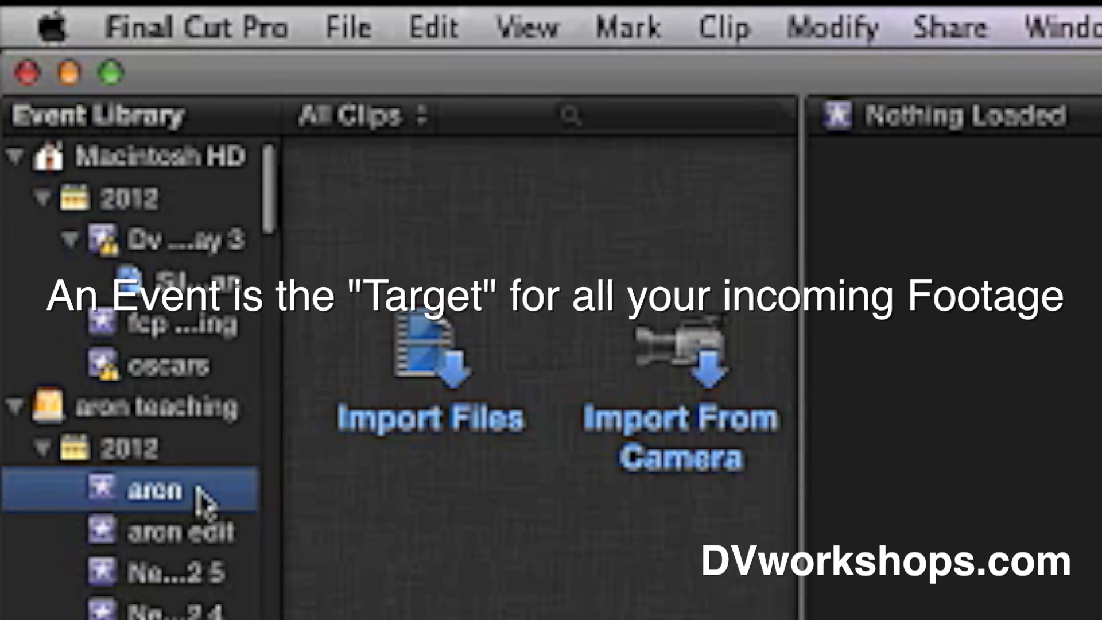
pyautogui.moveTo(96, 485)
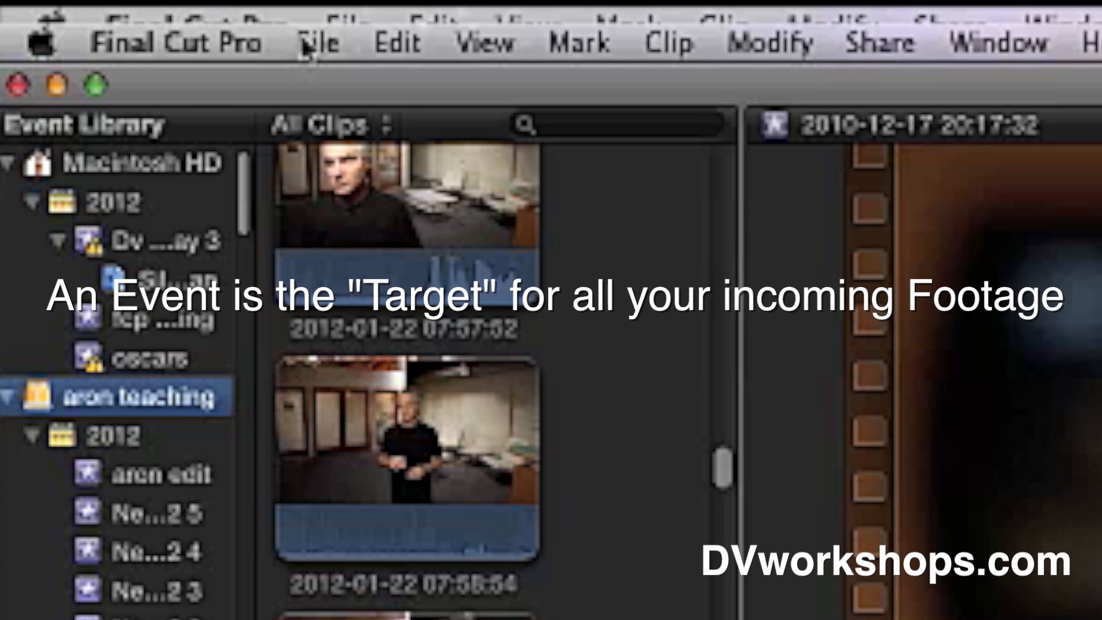
pyautogui.click(316, 43)
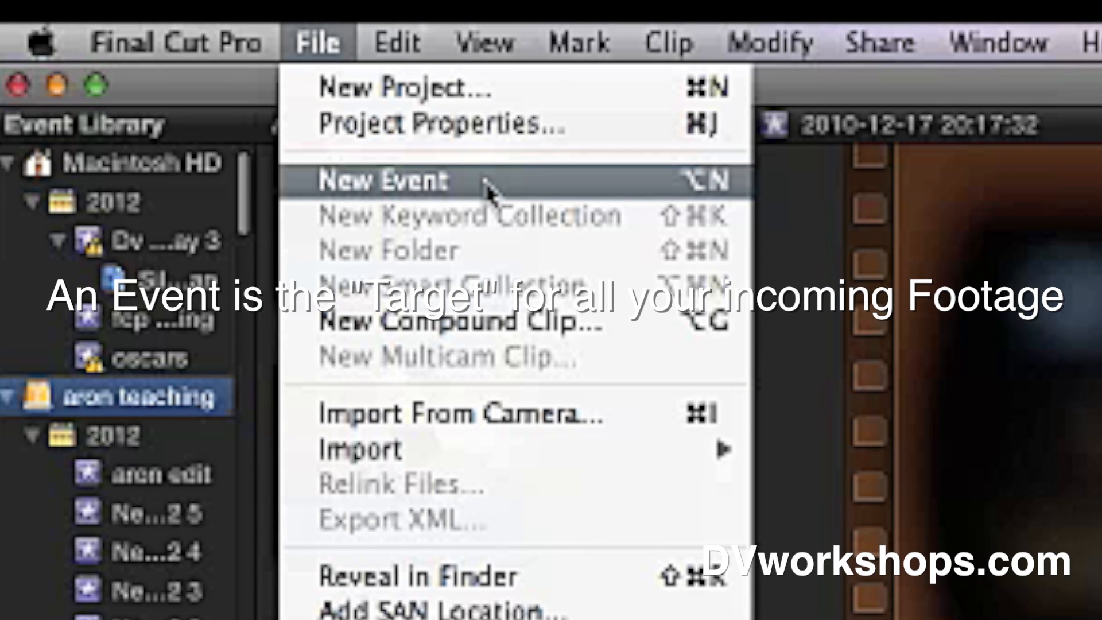
pyautogui.click(383, 181)
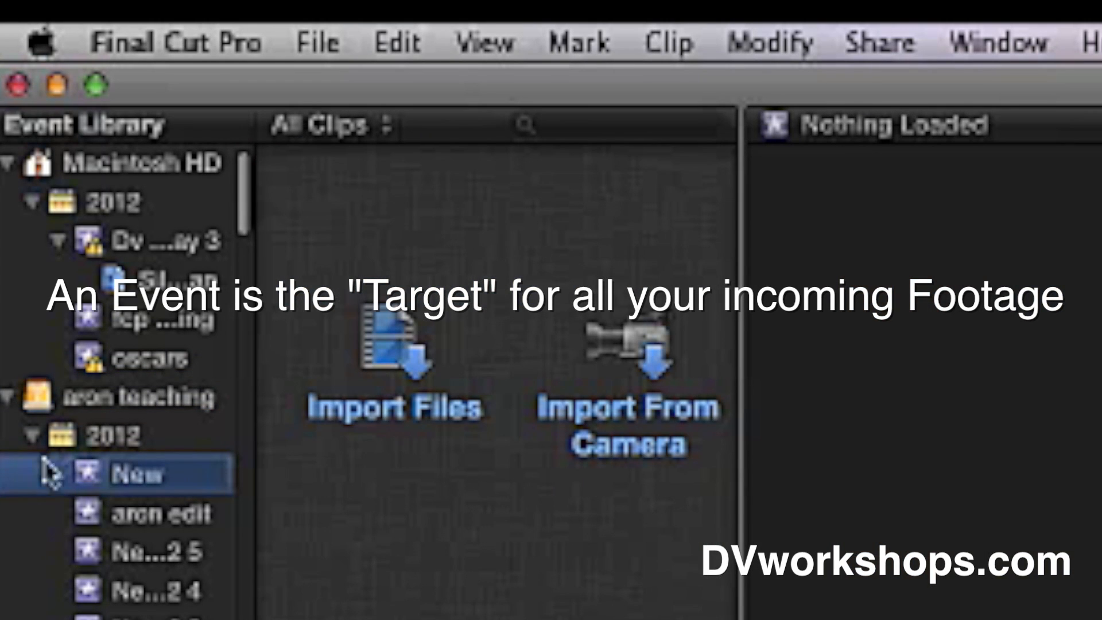
pyautogui.write('a')
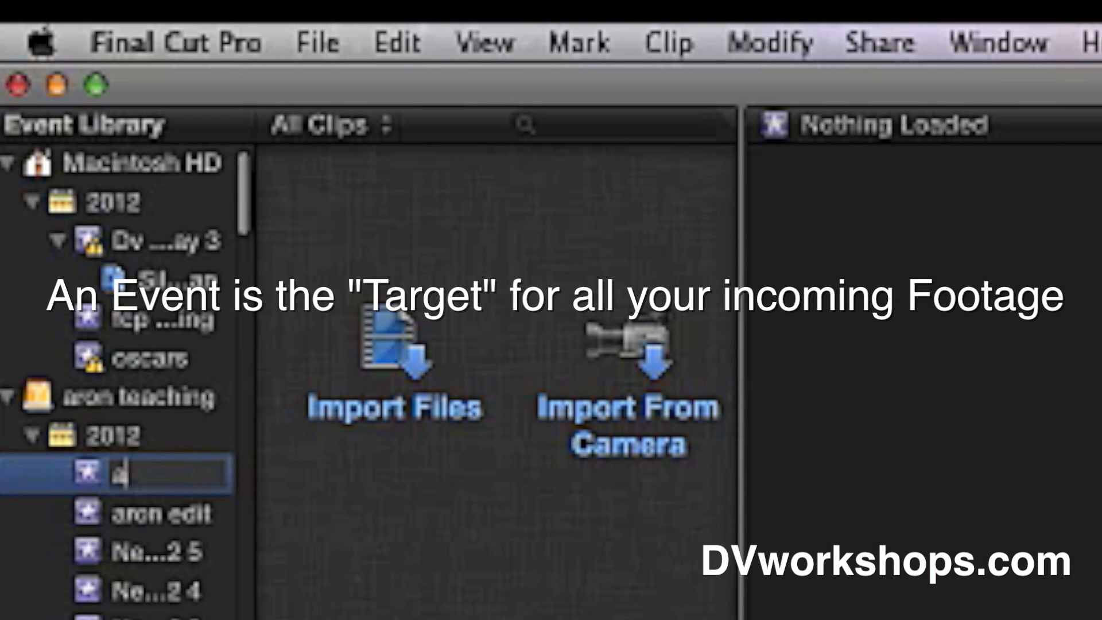
pyautogui.write('aron')
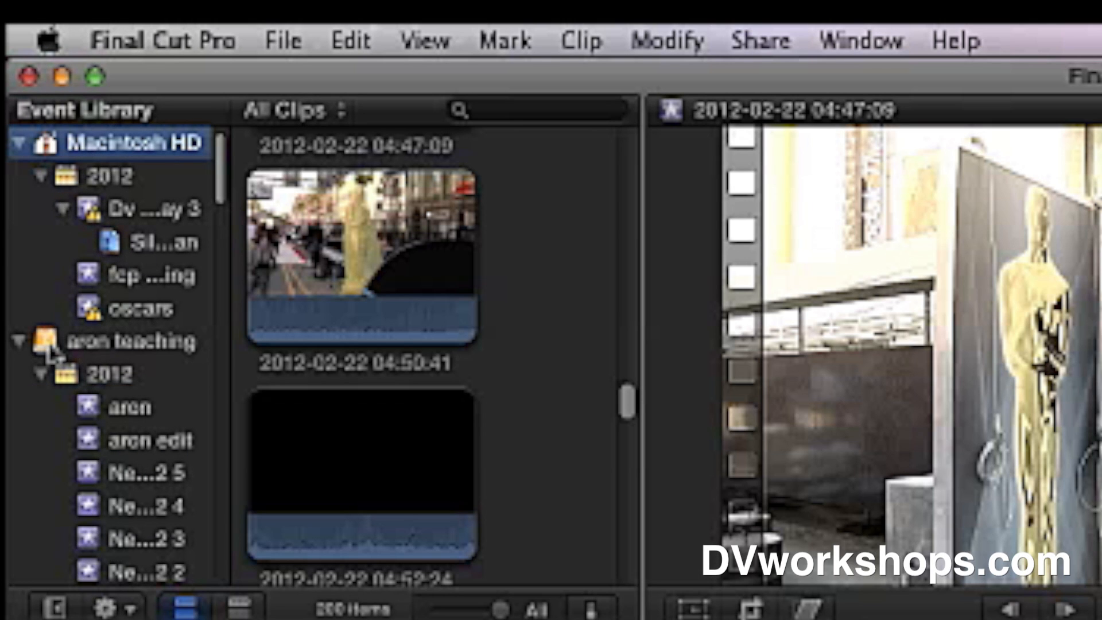
# Select the aron teaching library and bring up the File menu's new-item commands.
pyautogui.click(130, 341)
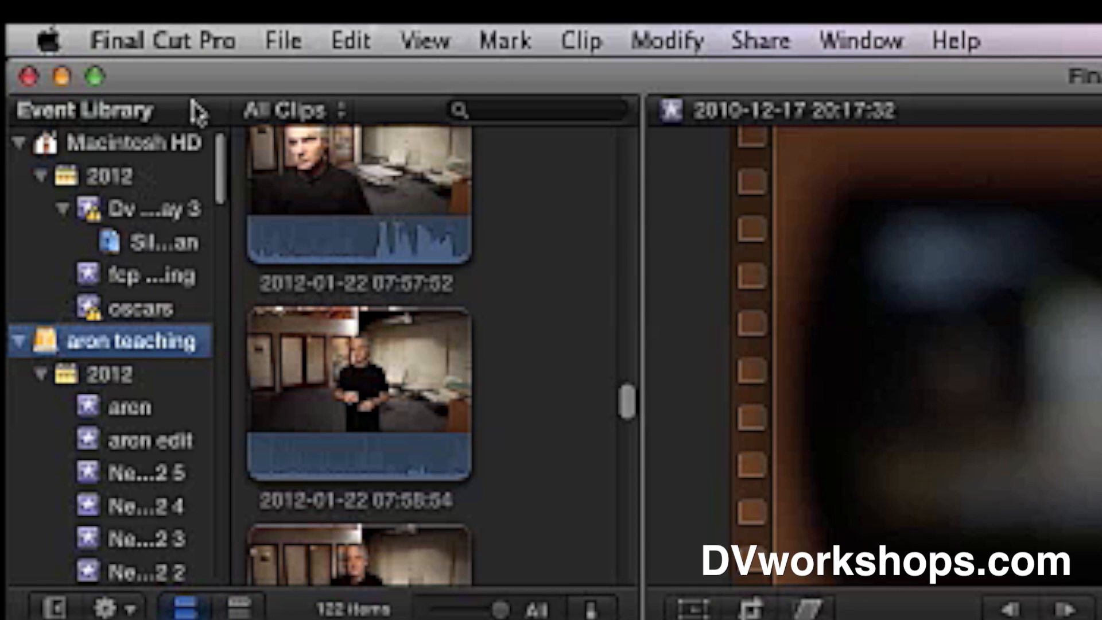
pyautogui.click(283, 39)
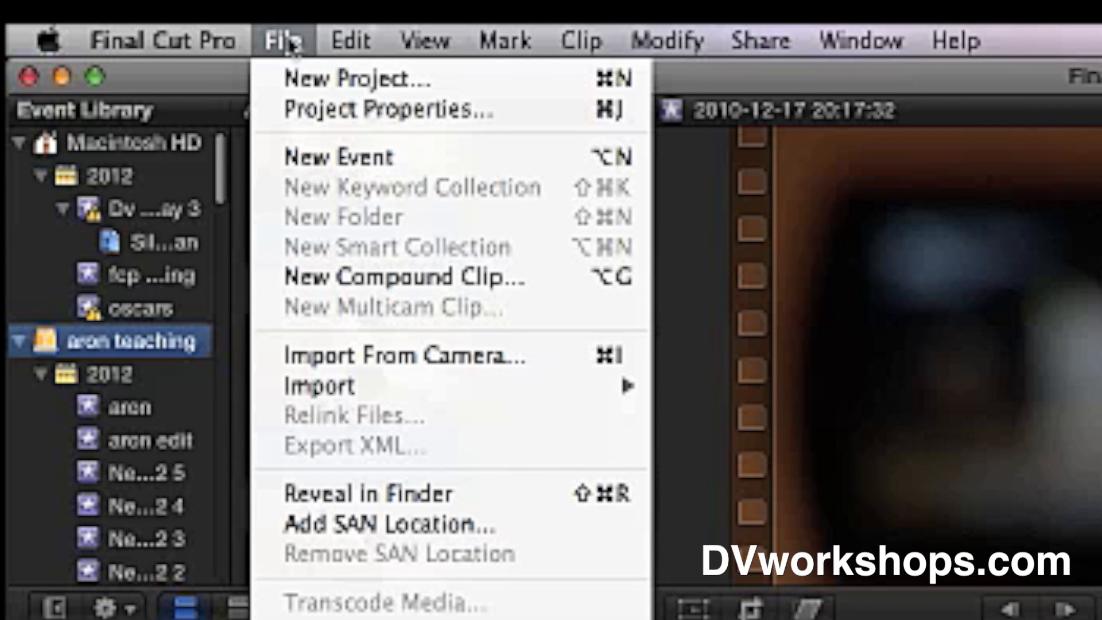
pyautogui.moveTo(436, 157)
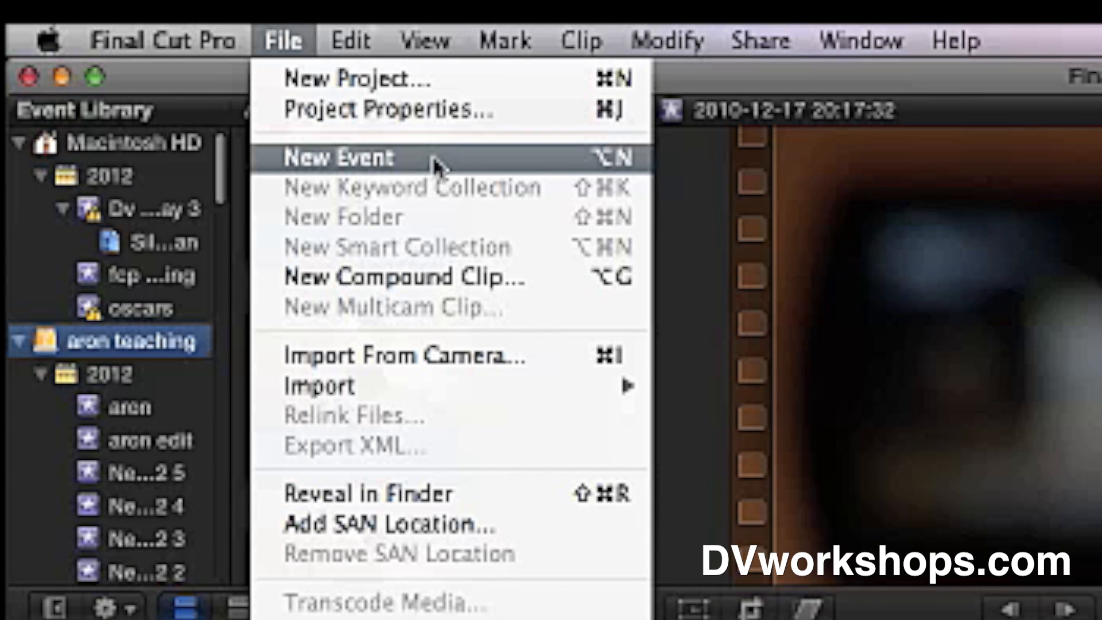
pyautogui.moveTo(436, 165)
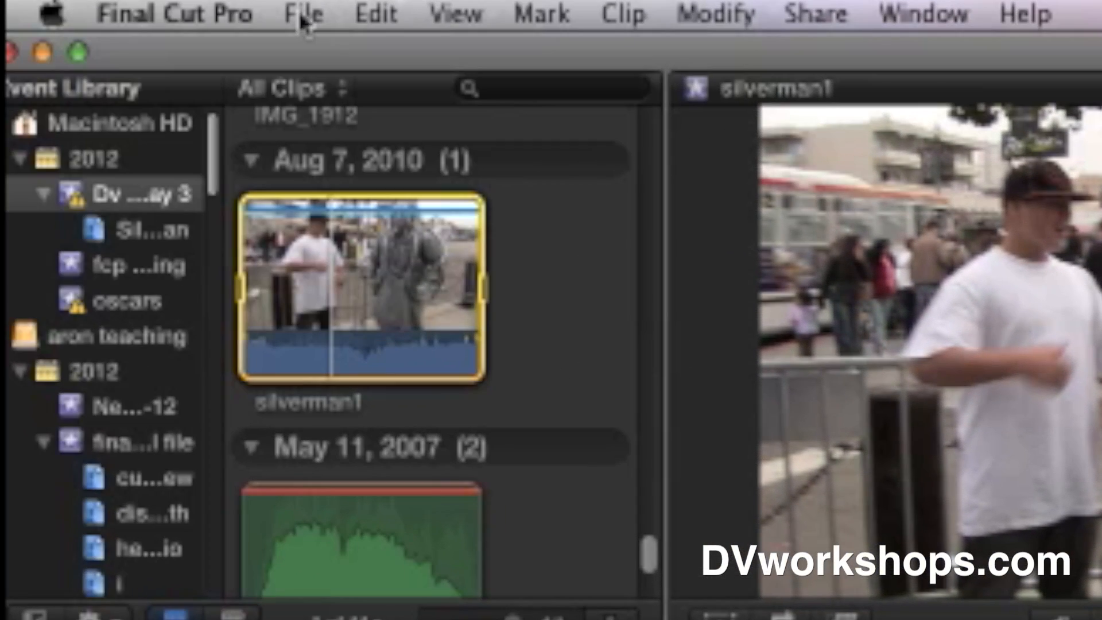
# Import all sixteen clips from the camera card, then close the camera import window.
pyautogui.click(302, 14)
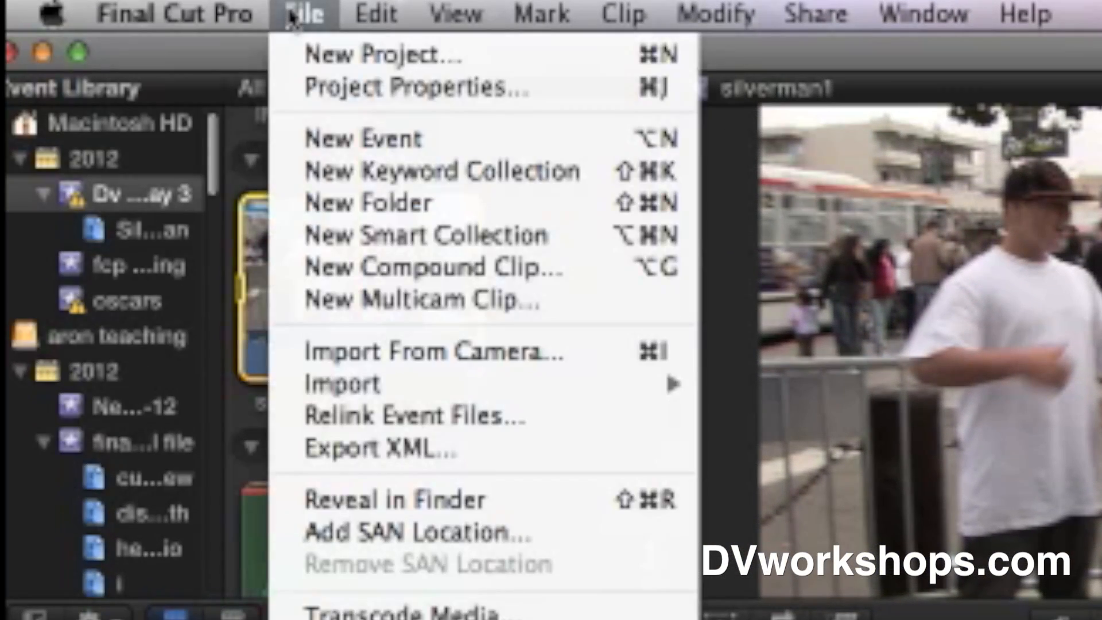
pyautogui.moveTo(365, 351)
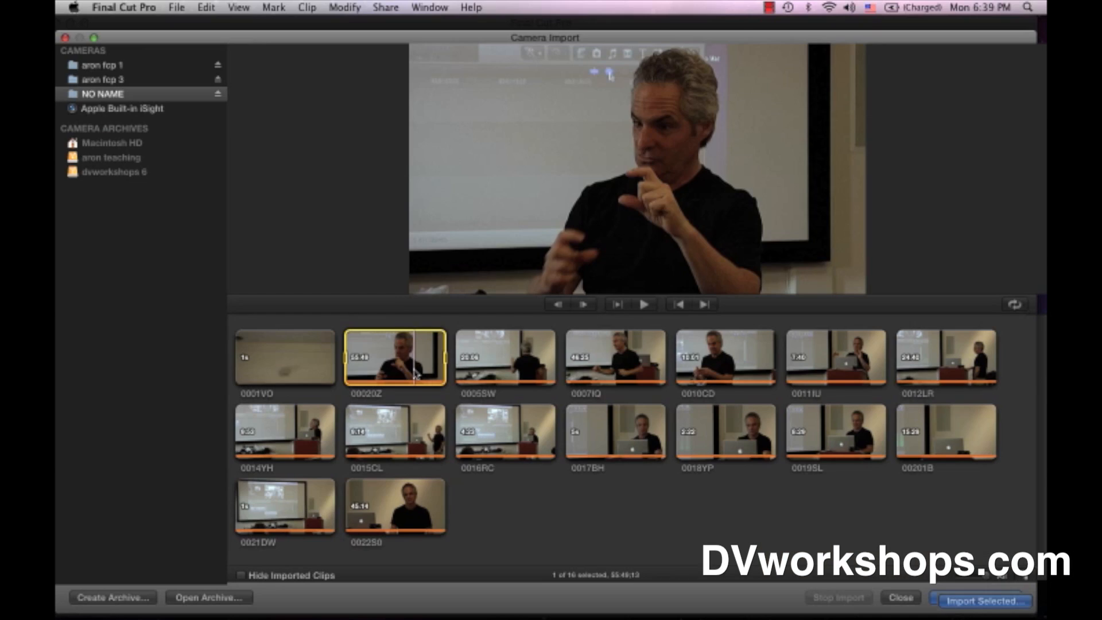
pyautogui.moveTo(273, 176)
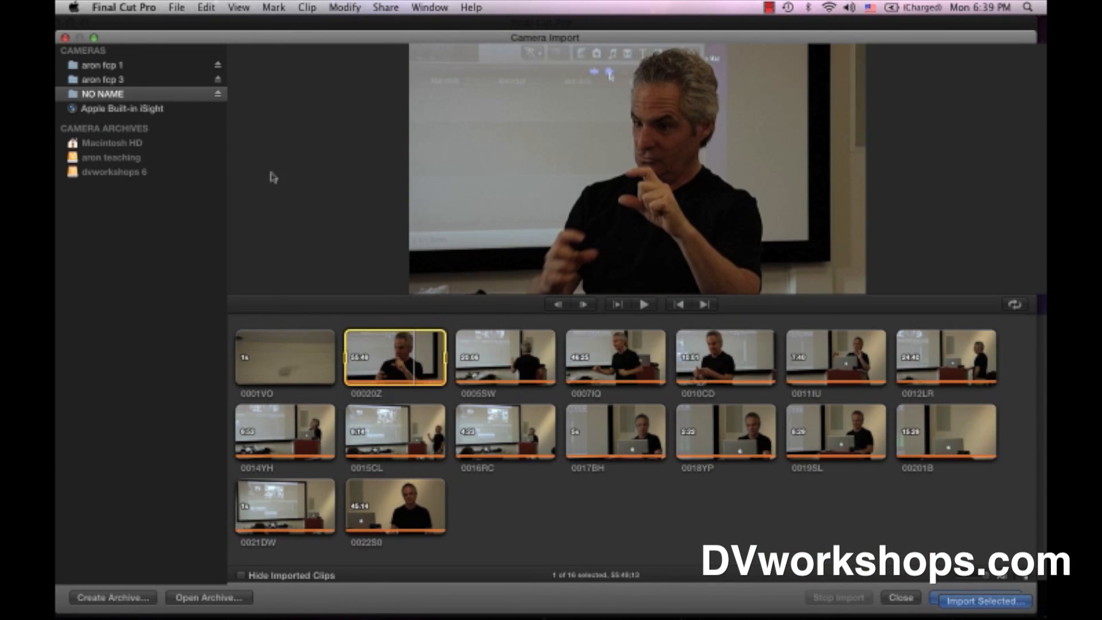
pyautogui.moveTo(503, 507)
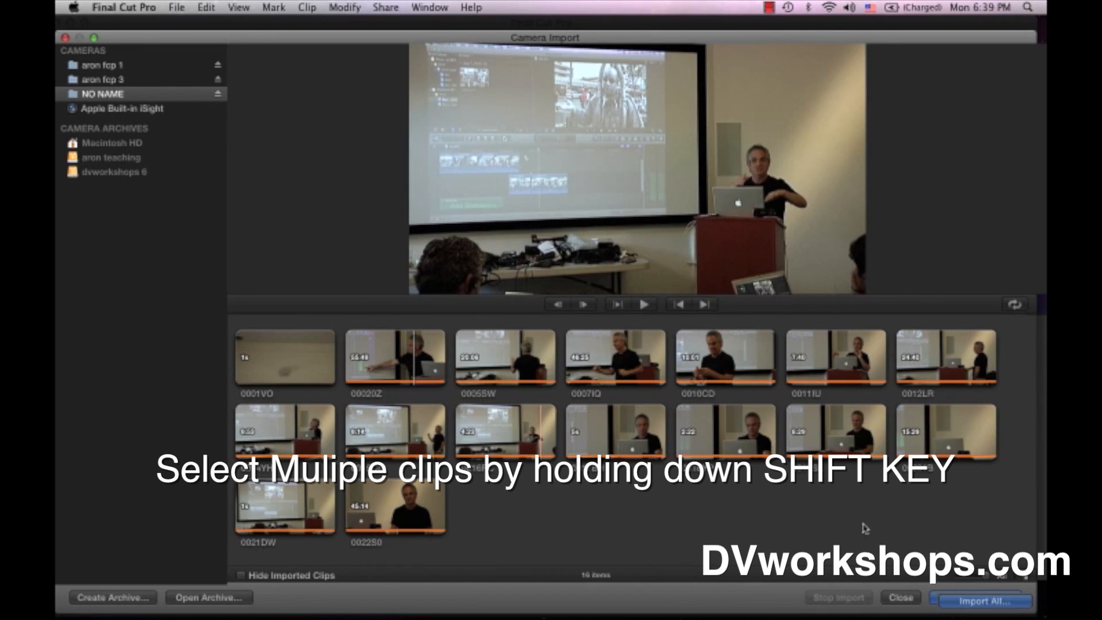
pyautogui.click(835, 431)
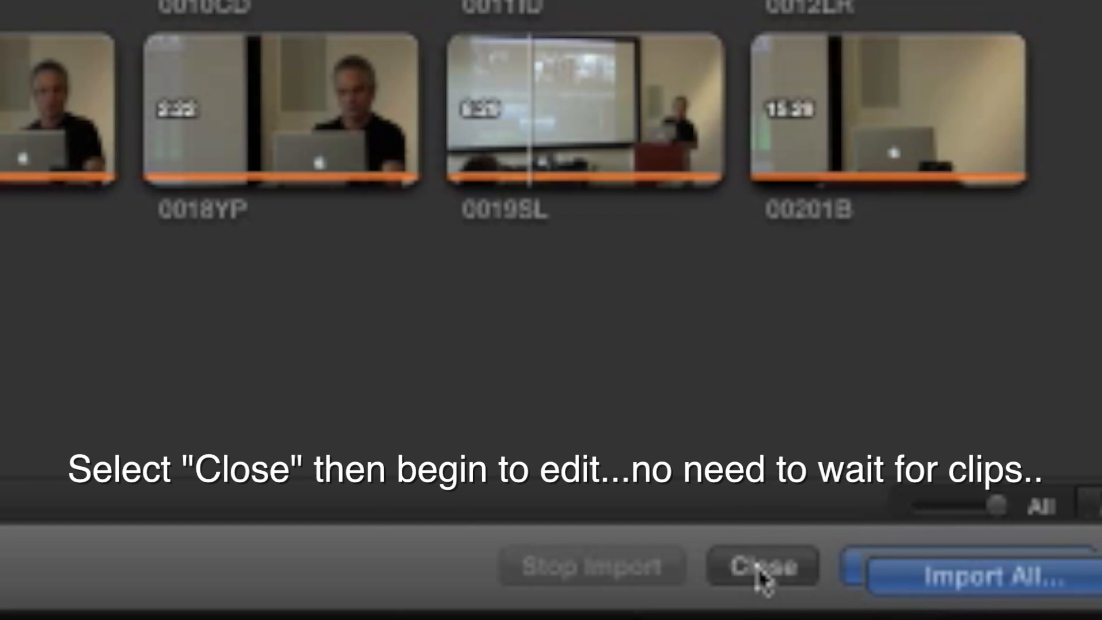
pyautogui.click(760, 566)
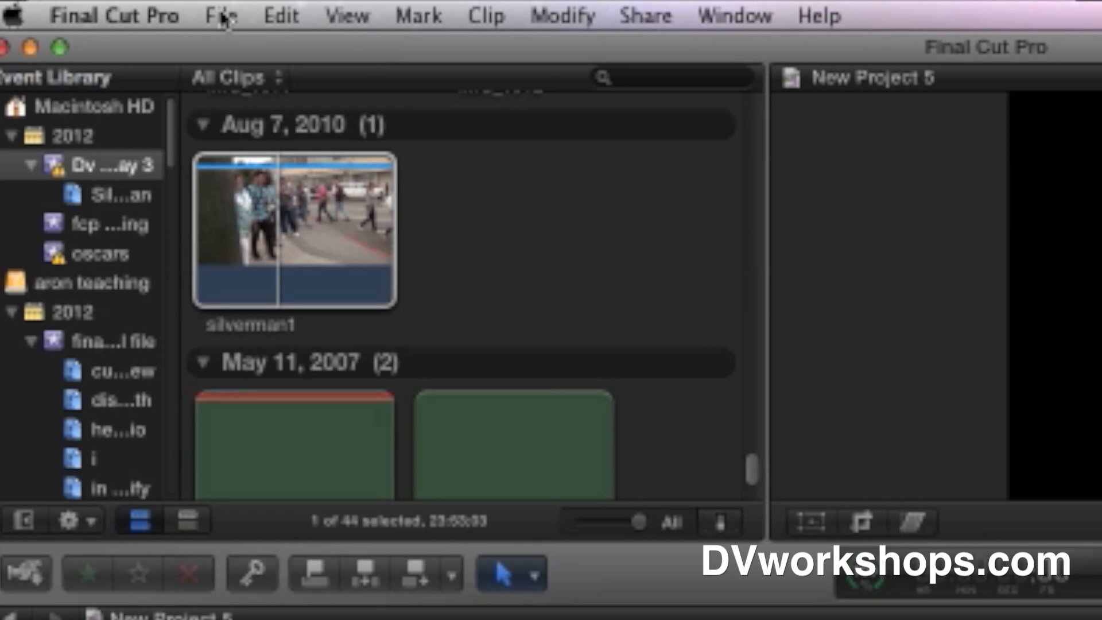
# Create New Project 6 with custom Stereo, 48kHz, Apple ProRes 422 audio and render properties.
pyautogui.click(219, 15)
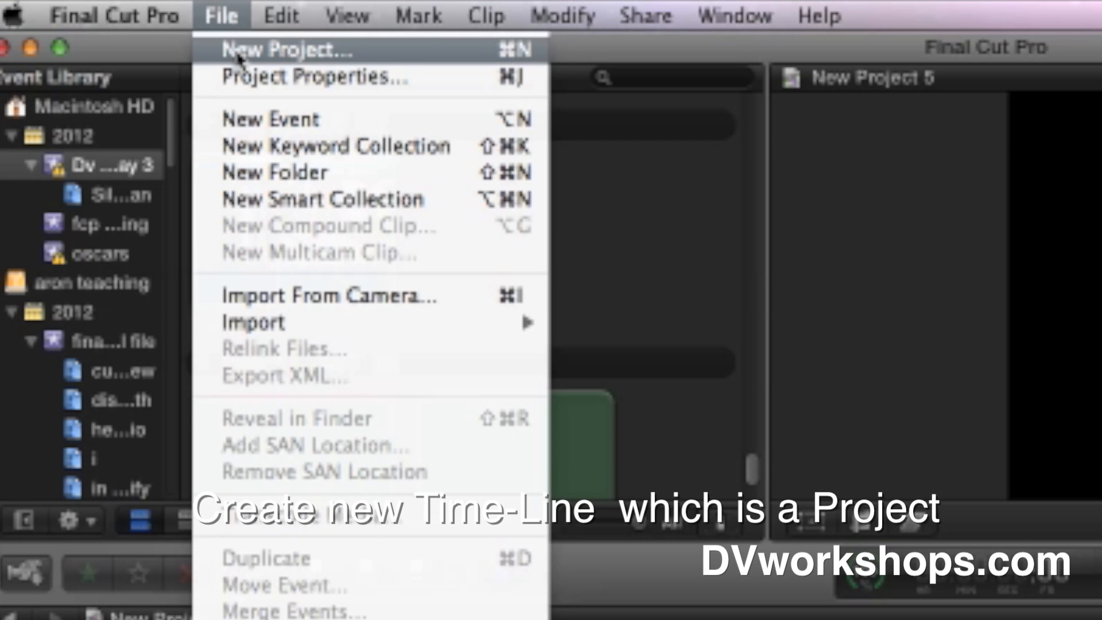
pyautogui.click(284, 50)
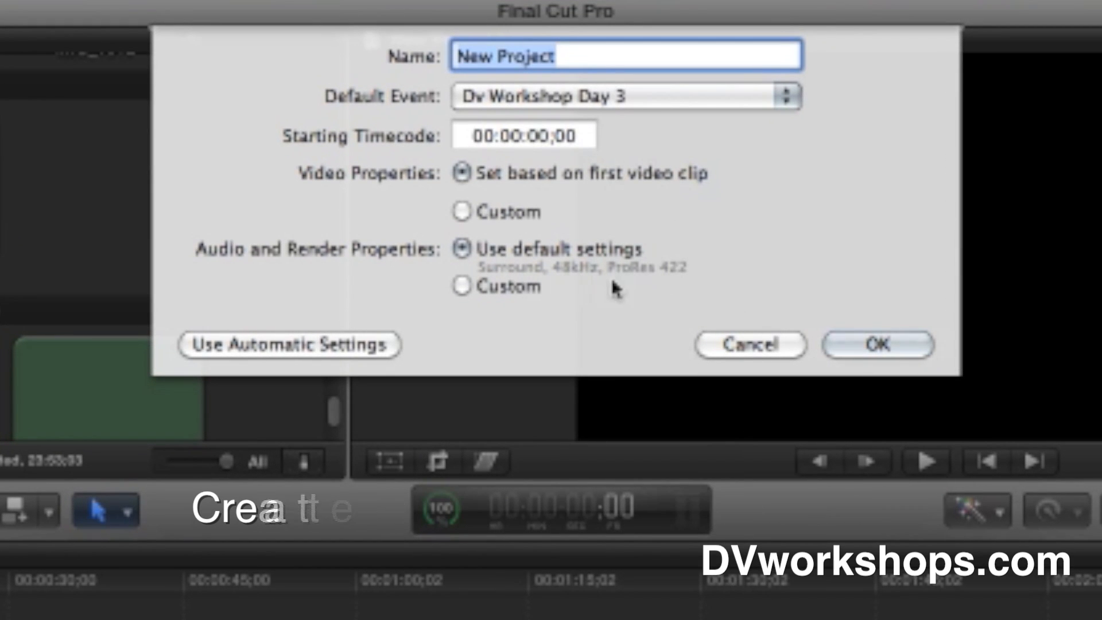
pyautogui.moveTo(621, 291)
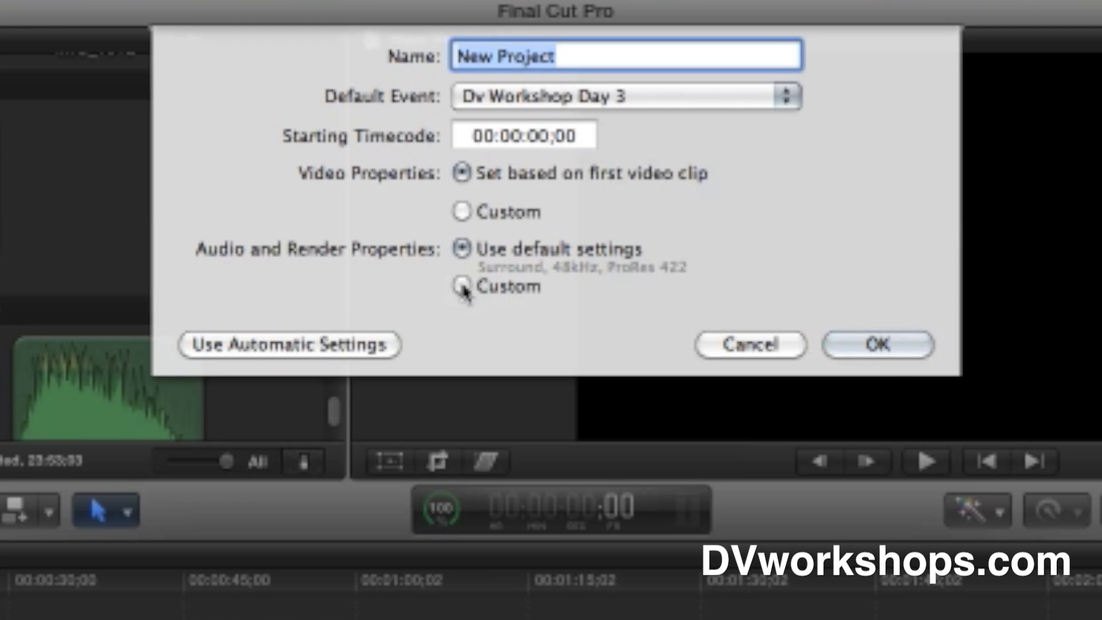
pyautogui.click(463, 287)
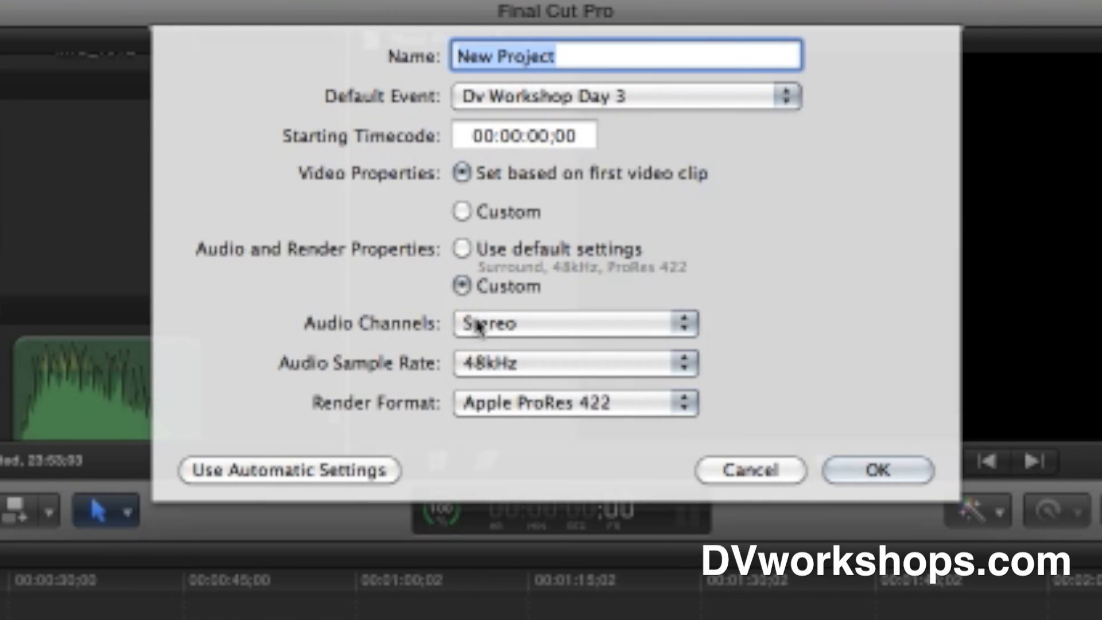
pyautogui.click(574, 324)
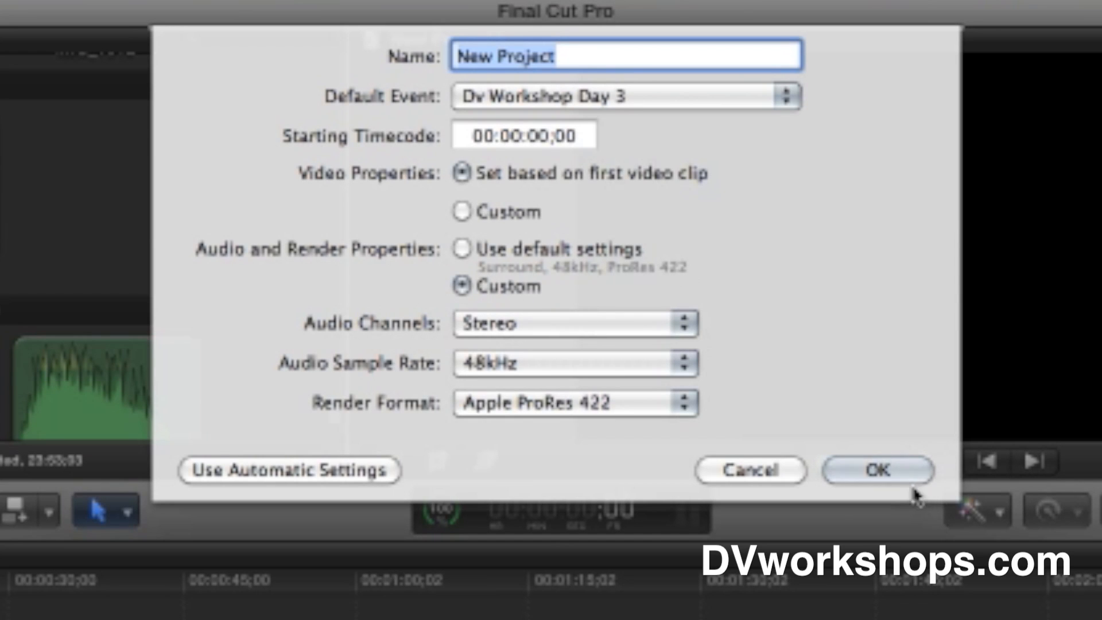
pyautogui.click(877, 469)
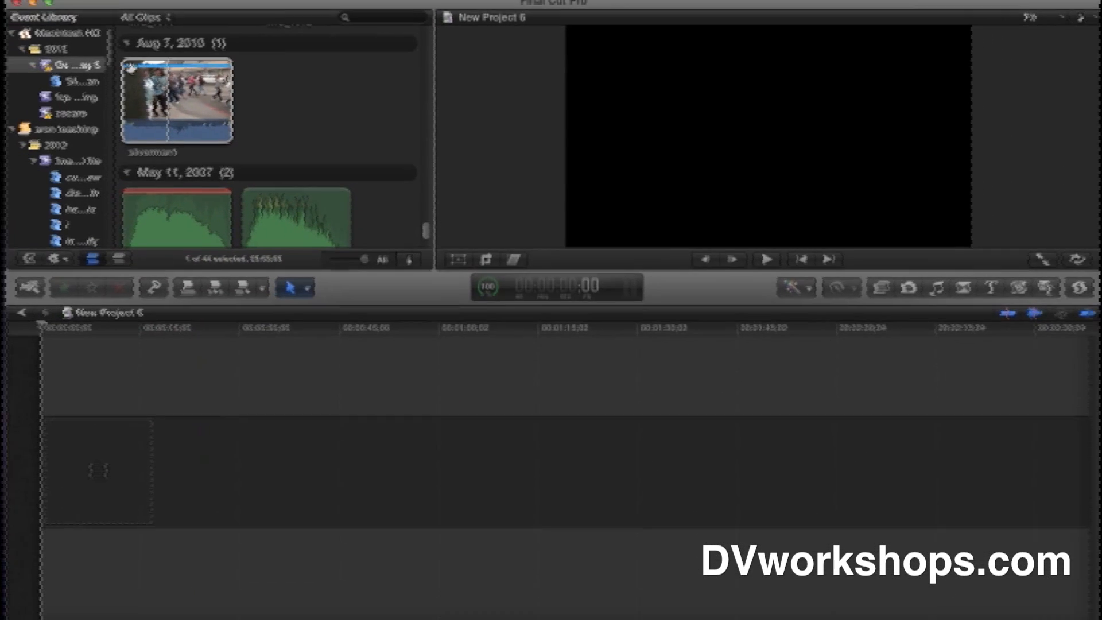
pyautogui.click(177, 101)
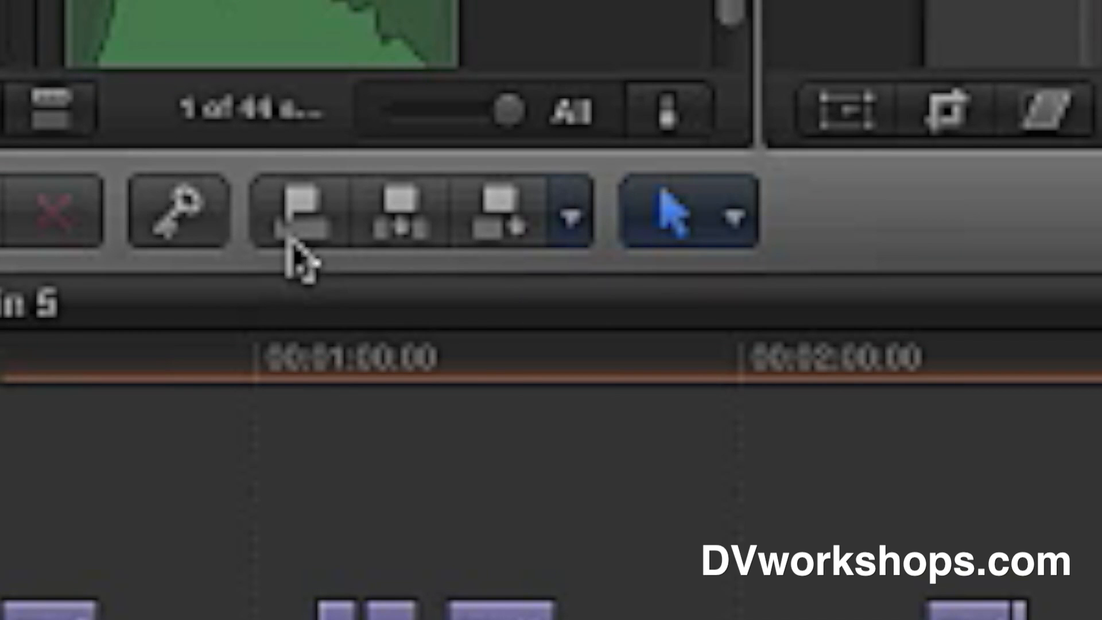
pyautogui.moveTo(299, 211)
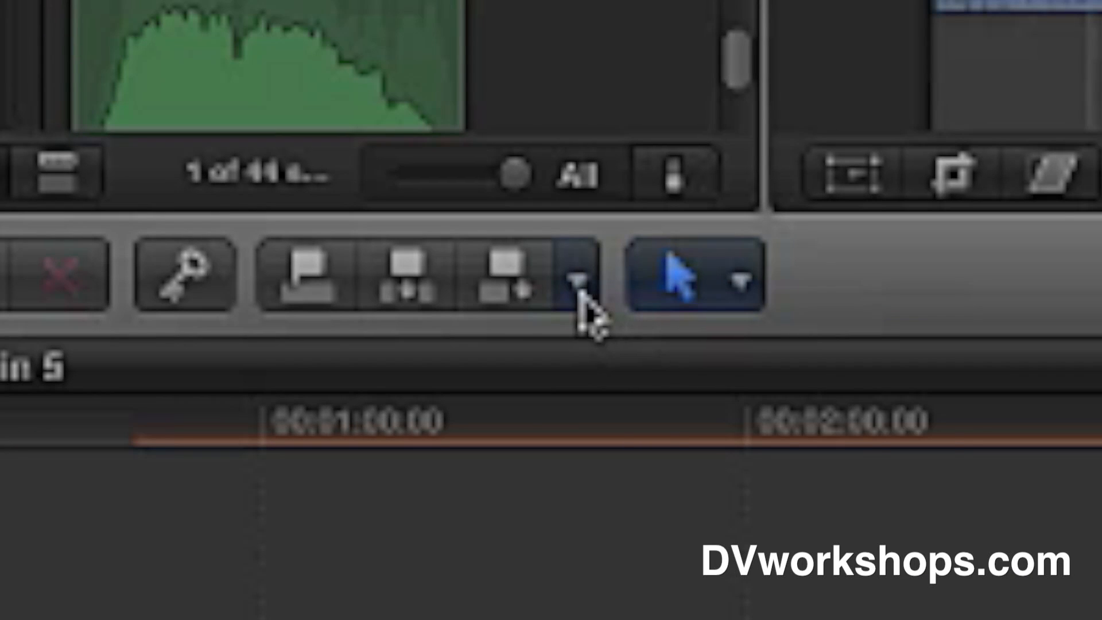
# Set the edit source to Video Only, then to Audio Only, and select an event clip.
pyautogui.click(577, 281)
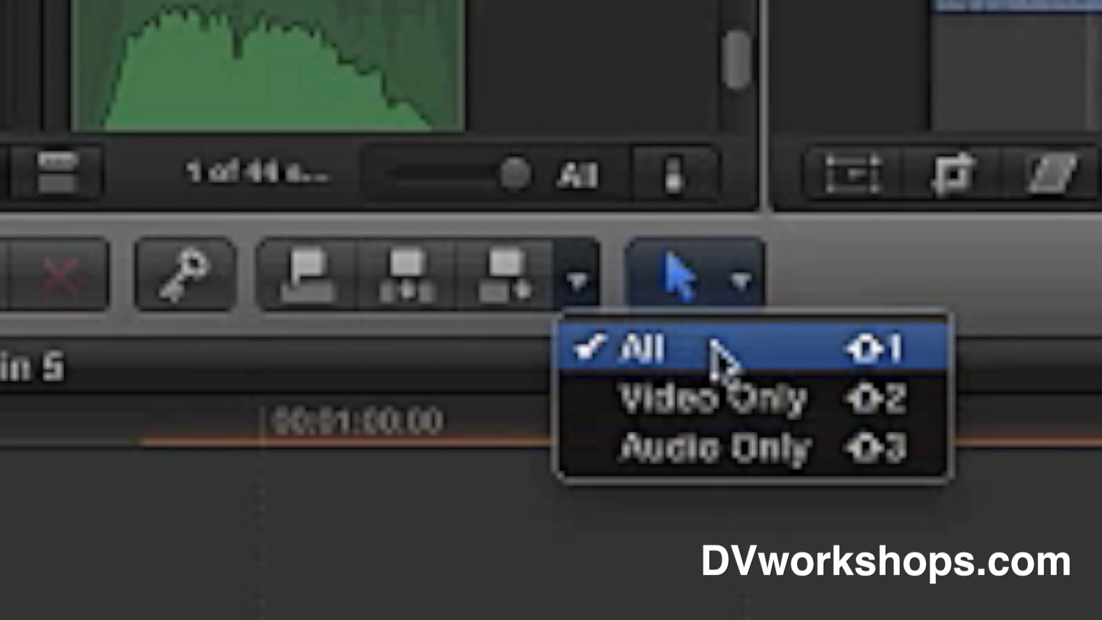
pyautogui.moveTo(738, 449)
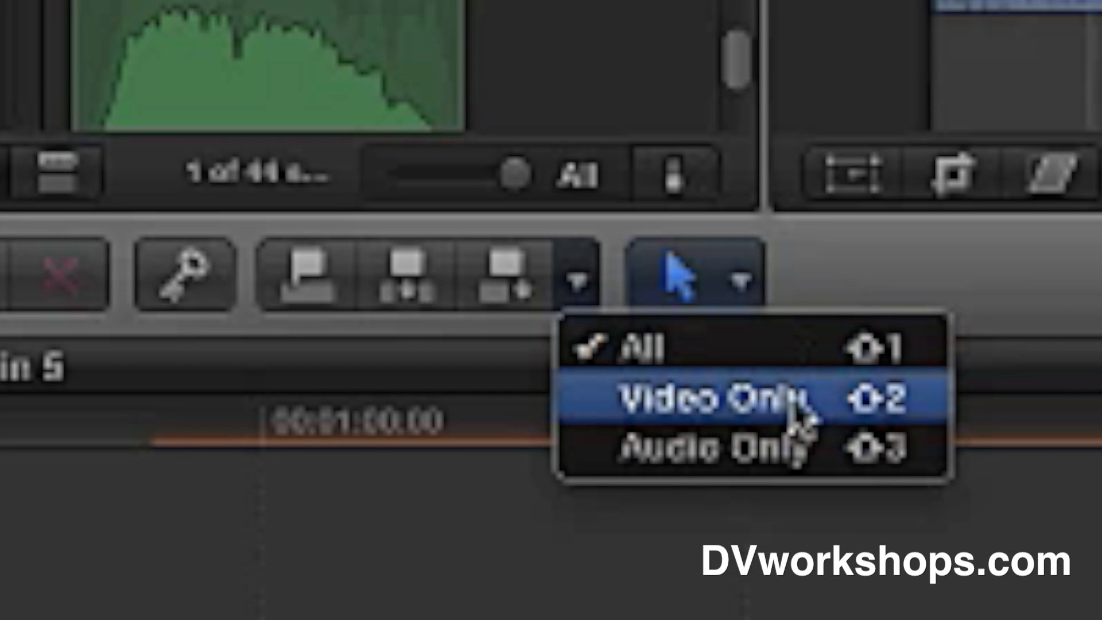
pyautogui.click(717, 397)
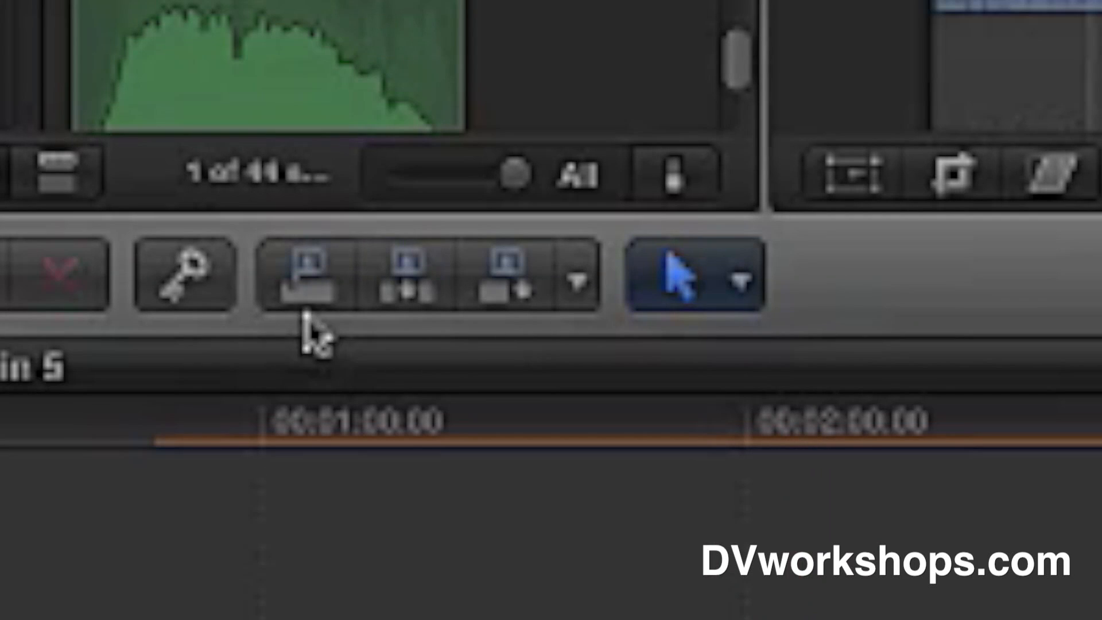
pyautogui.moveTo(556, 317)
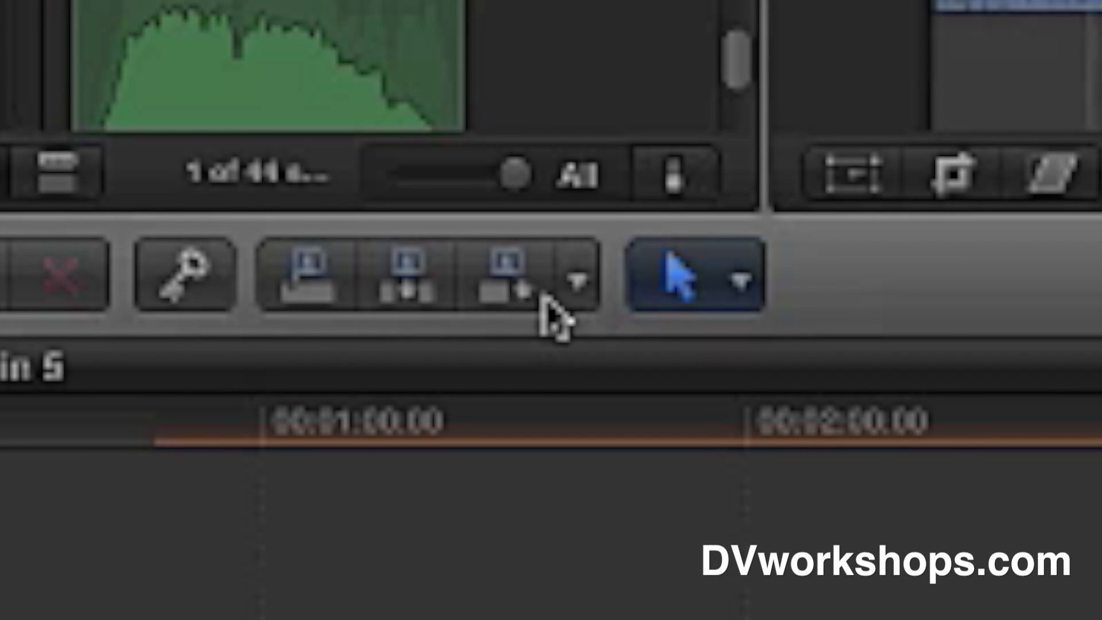
pyautogui.click(577, 276)
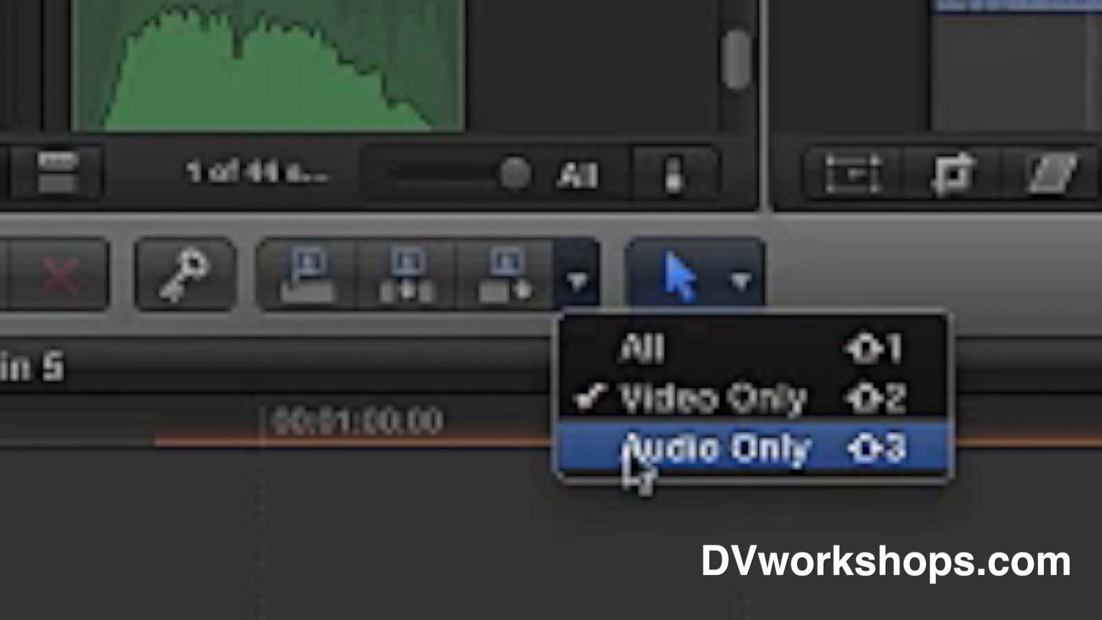
pyautogui.click(745, 450)
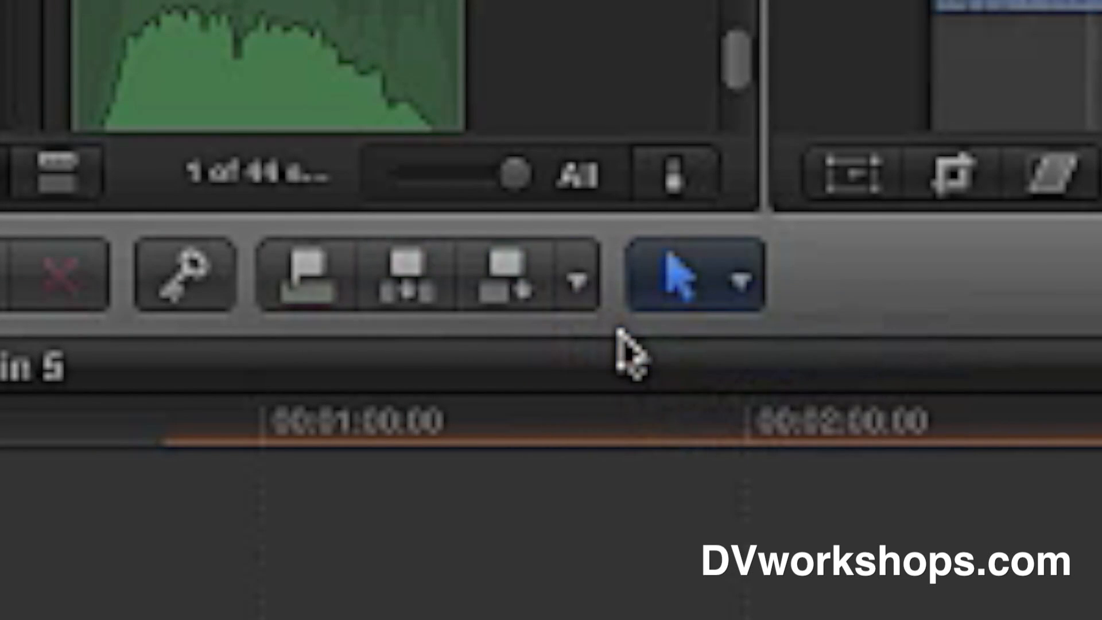
pyautogui.moveTo(467, 331)
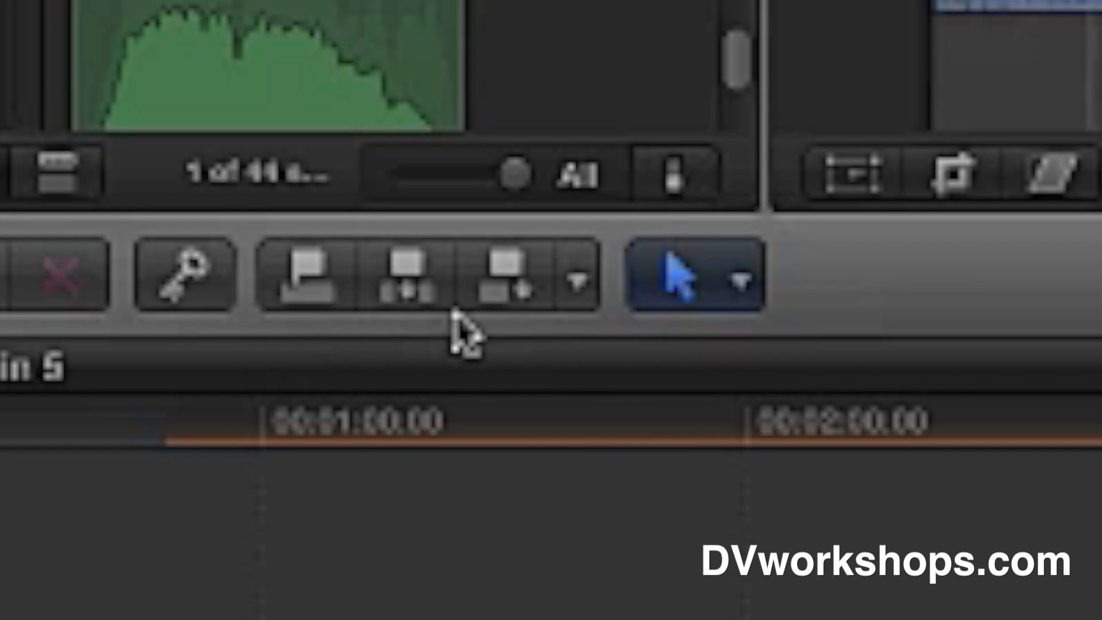
pyautogui.moveTo(600, 337)
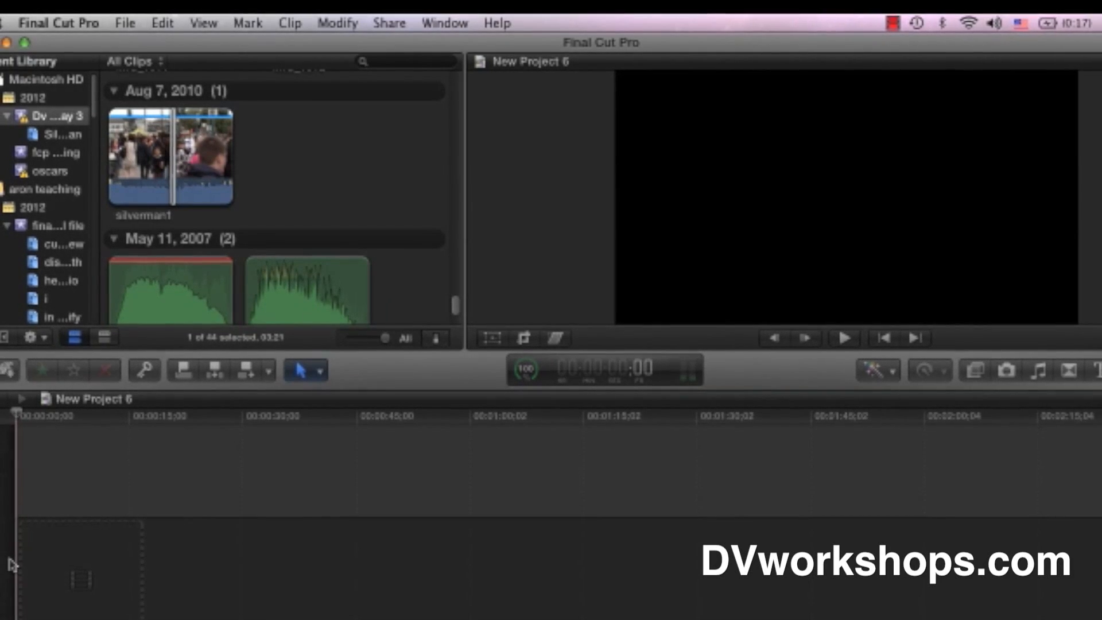
pyautogui.click(181, 460)
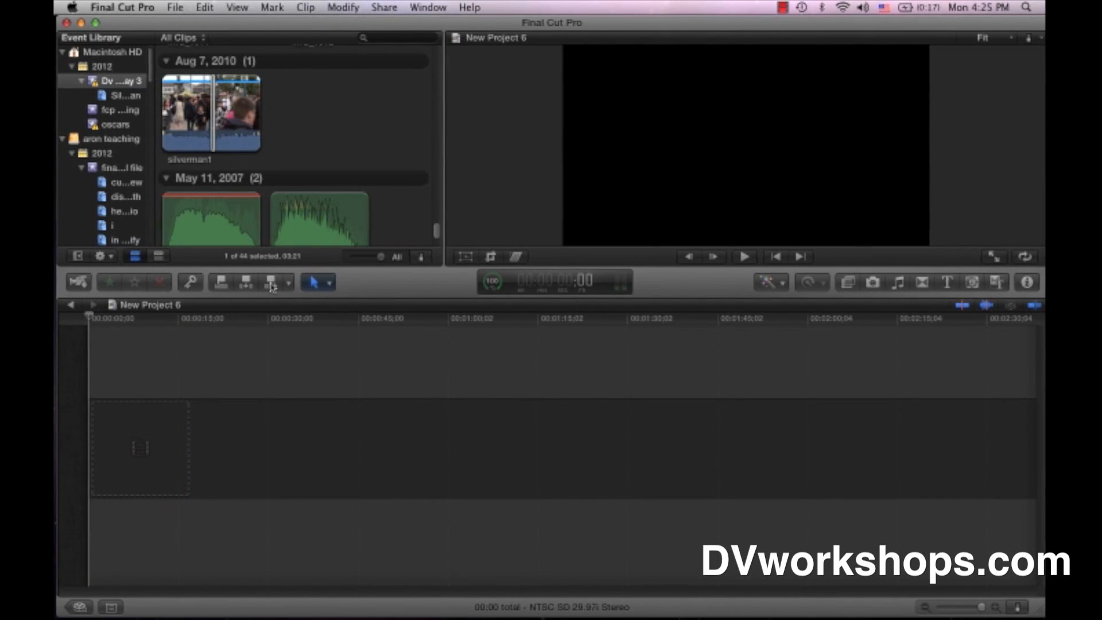
# Drag the short crowd clip from the Event Browser to the start of New Project 6's timeline.
pyautogui.moveTo(211, 113); pyautogui.dragTo(105, 444)
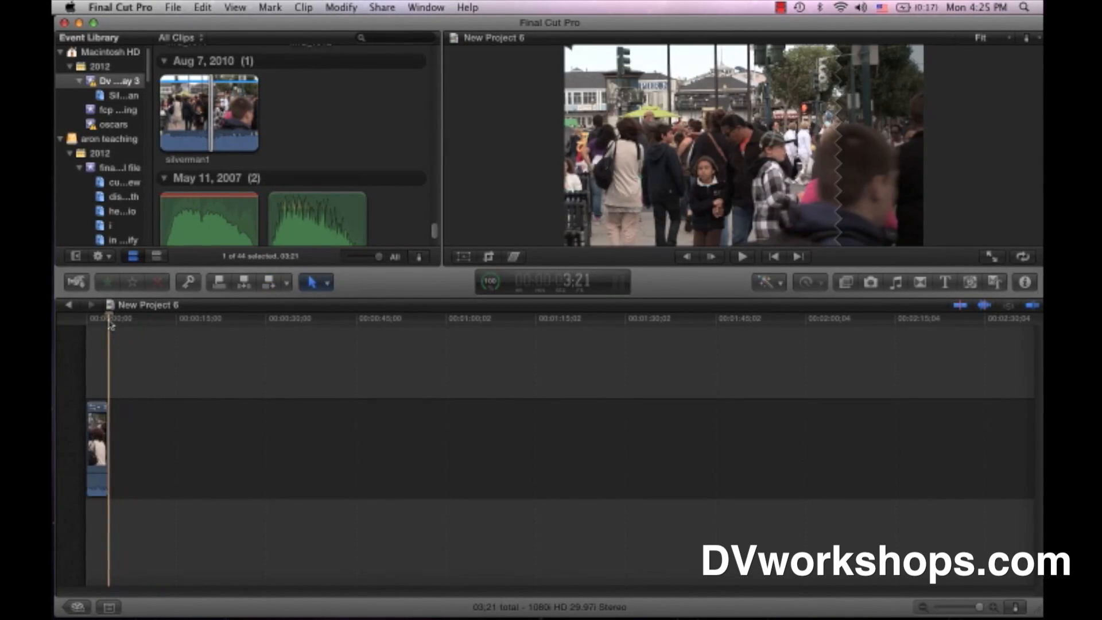
pyautogui.click(741, 256)
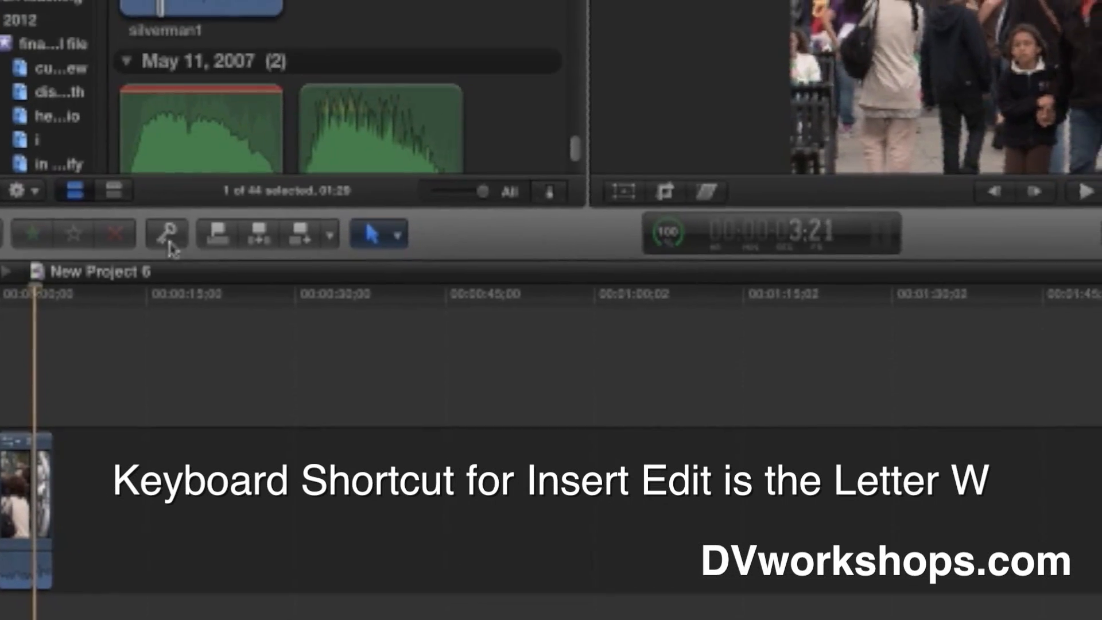
# Insert the silverman1 interview clip into the primary storyline.
pyautogui.click(258, 268)
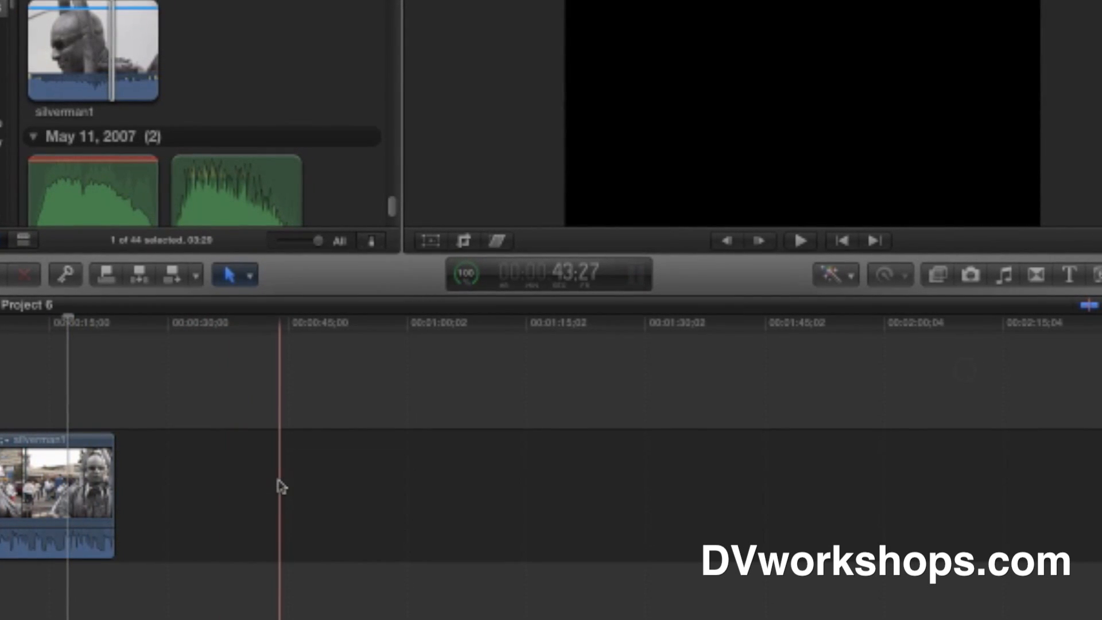
# Connect the selected cutaway range above the primary storyline with Q.
pyautogui.press('q')
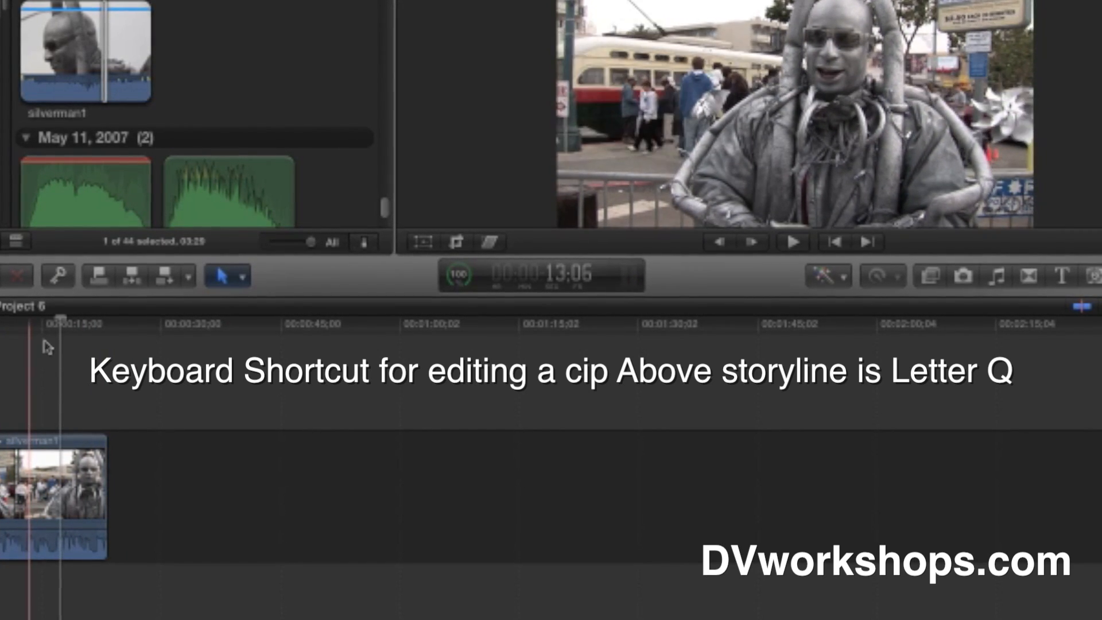
pyautogui.moveTo(98, 276)
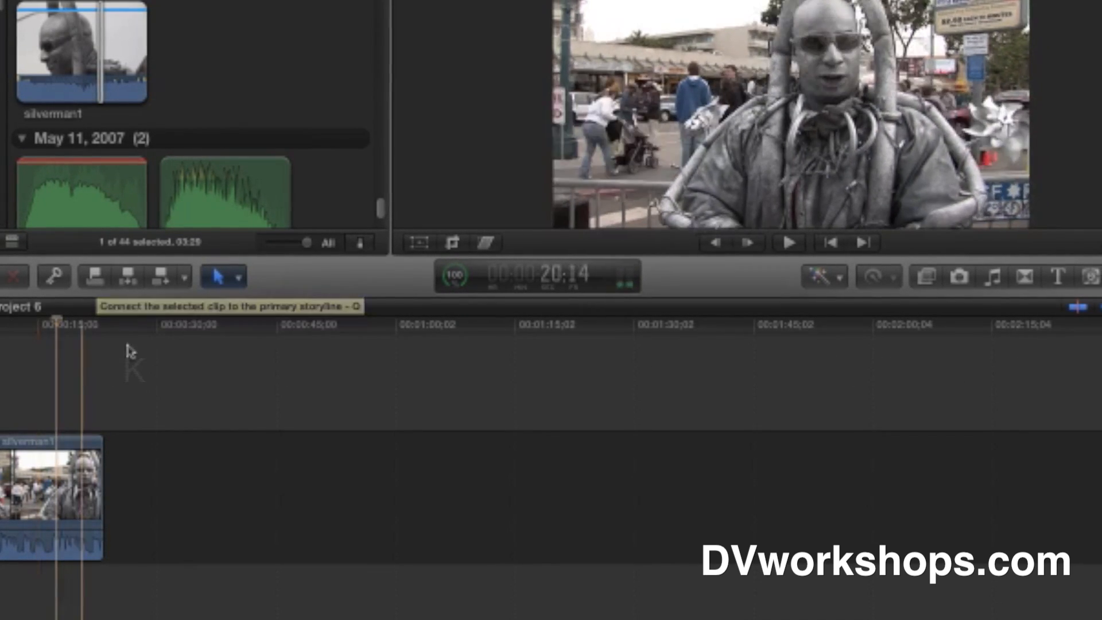
pyautogui.moveTo(141, 352)
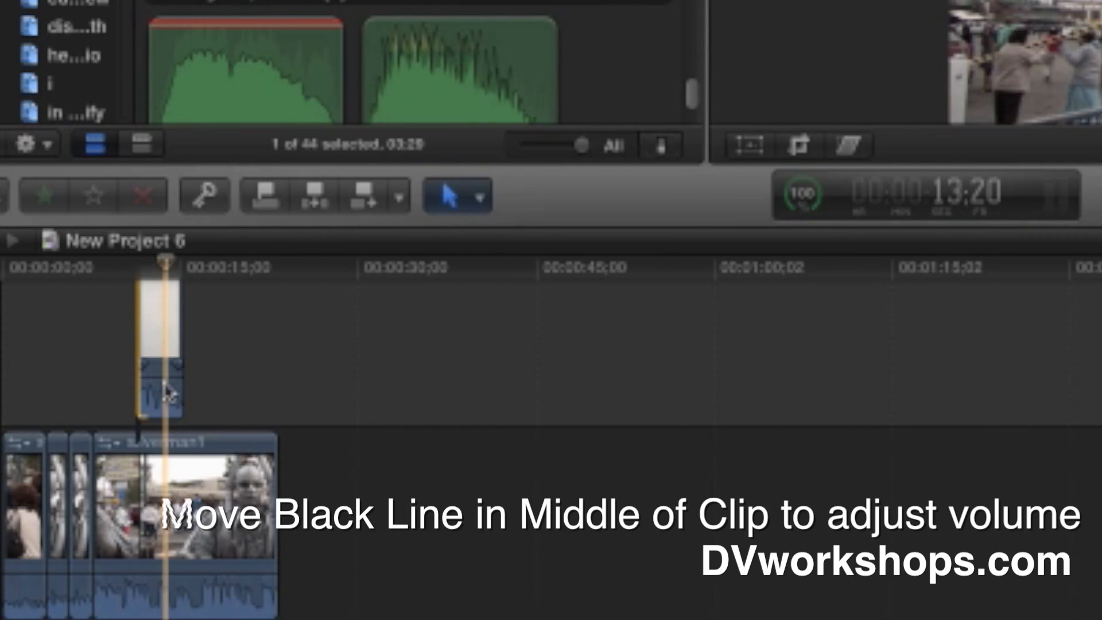
pyautogui.moveTo(166, 390); pyautogui.dragTo(159, 383)
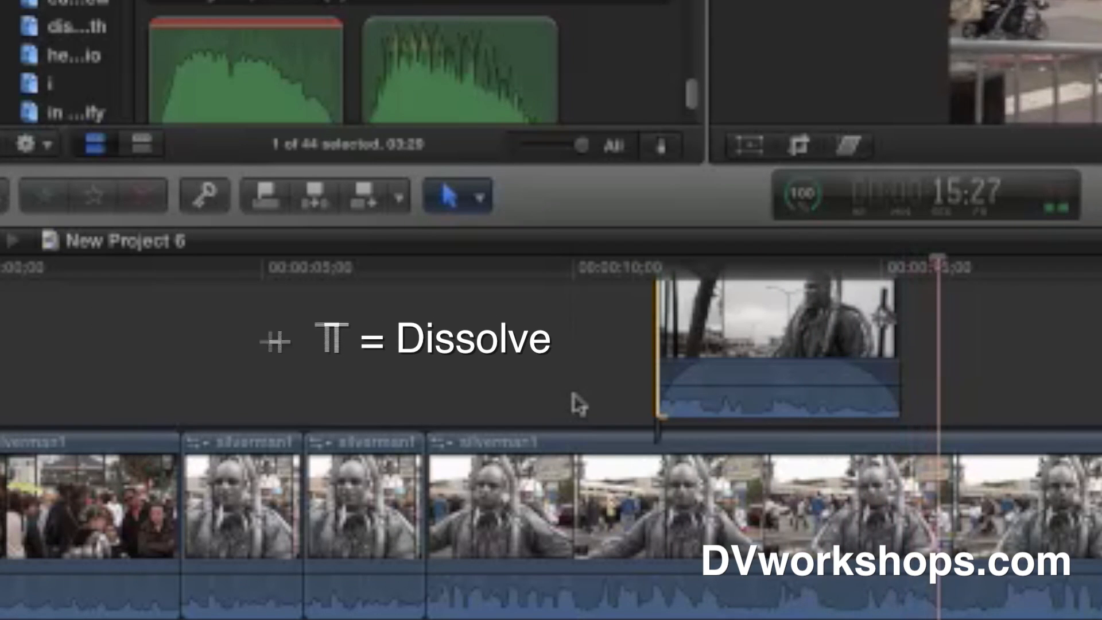
# Add dissolves to the cutaway's start and end edges and set their durations with Control+D.
pyautogui.press('cmd+t')
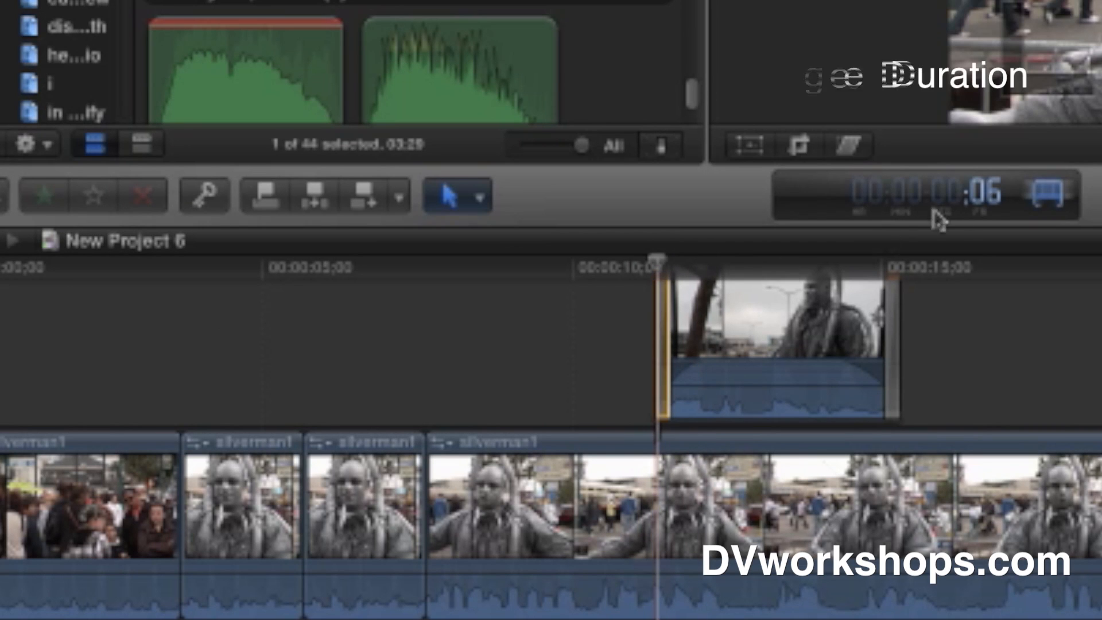
pyautogui.press('ctrl+d')
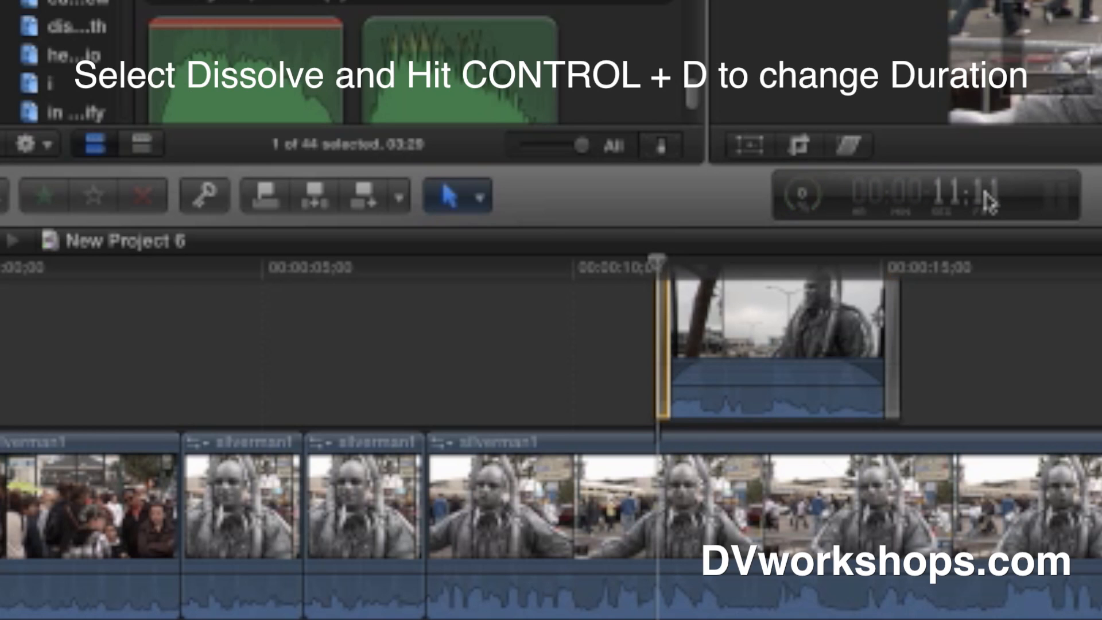
pyautogui.click(925, 191)
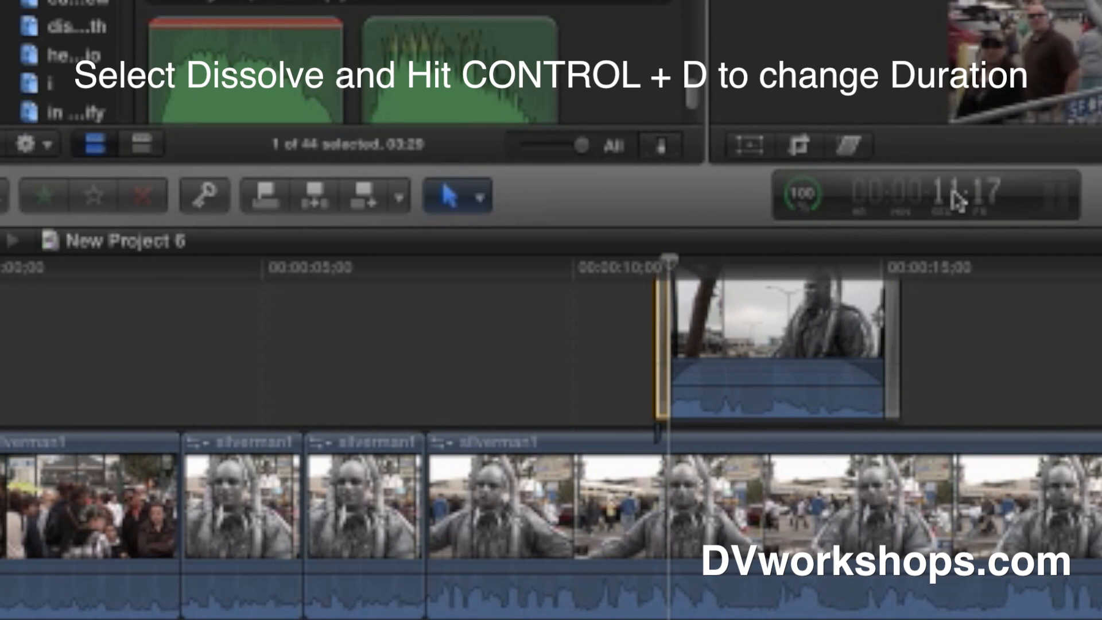
pyautogui.press('ctrl+d')
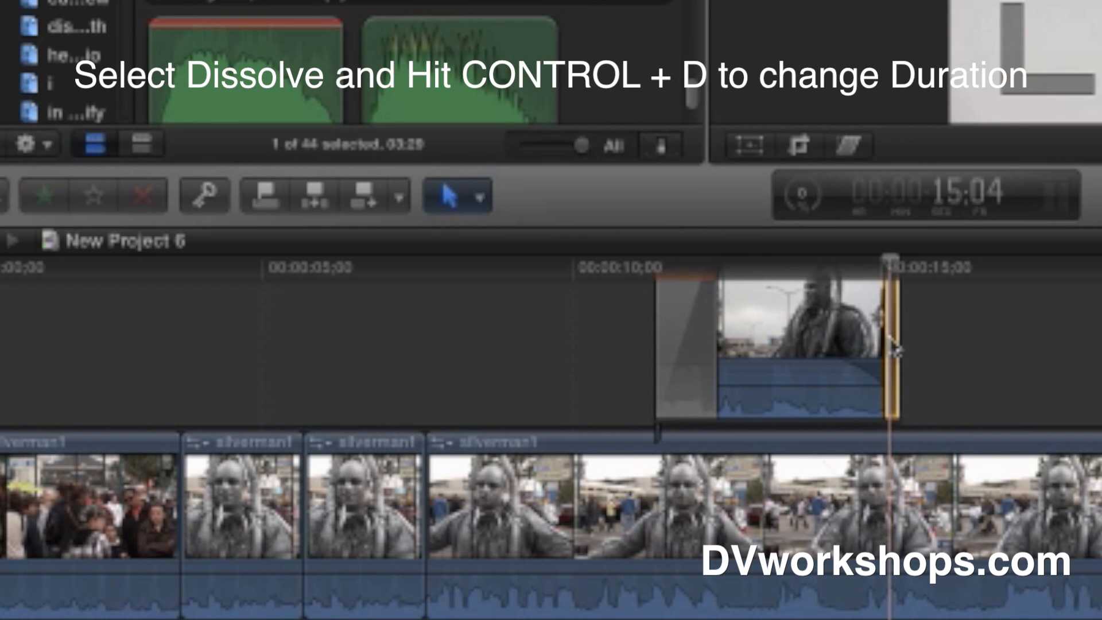
pyautogui.press('ctrl+d')
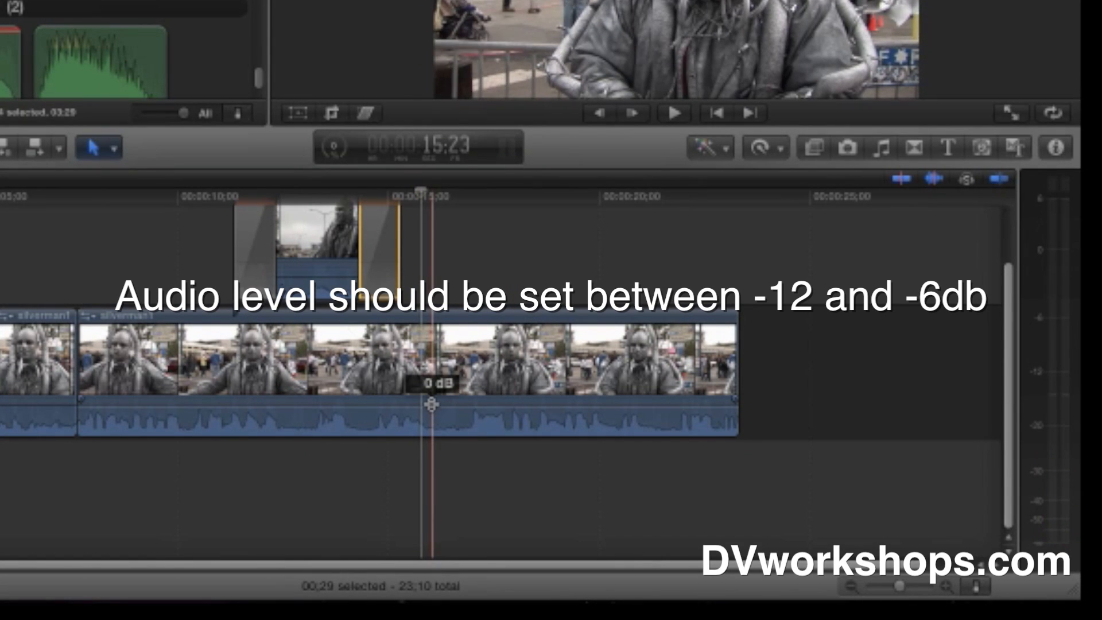
# Drag the long interview clip's volume line down toward -6 to -12 dB and fine-tune it.
pyautogui.moveTo(432, 403); pyautogui.dragTo(432, 378)
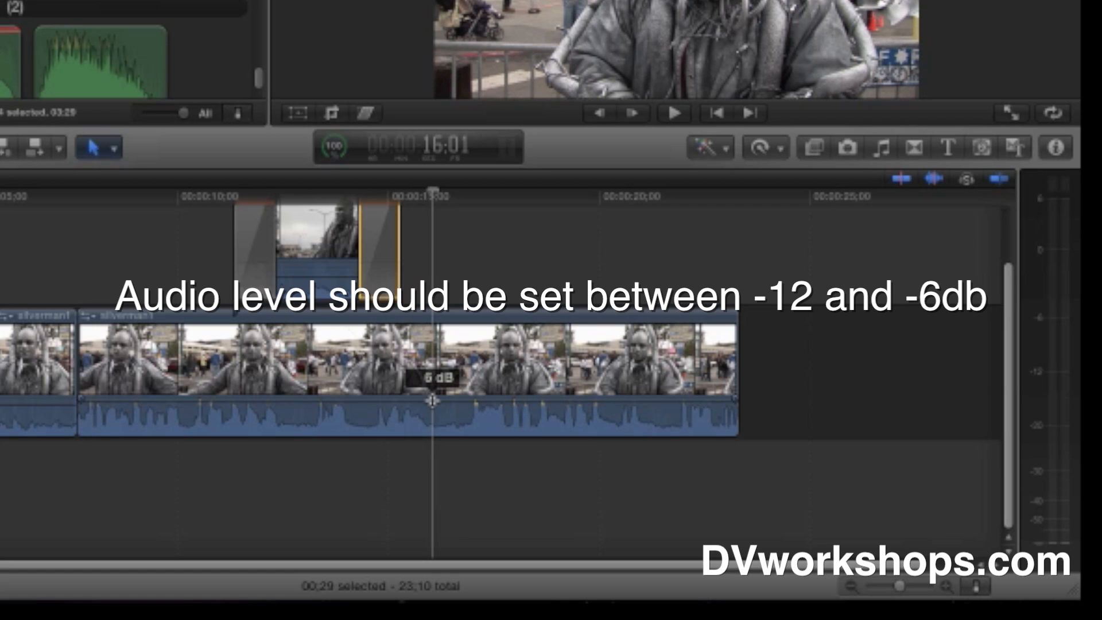
pyautogui.click(672, 112)
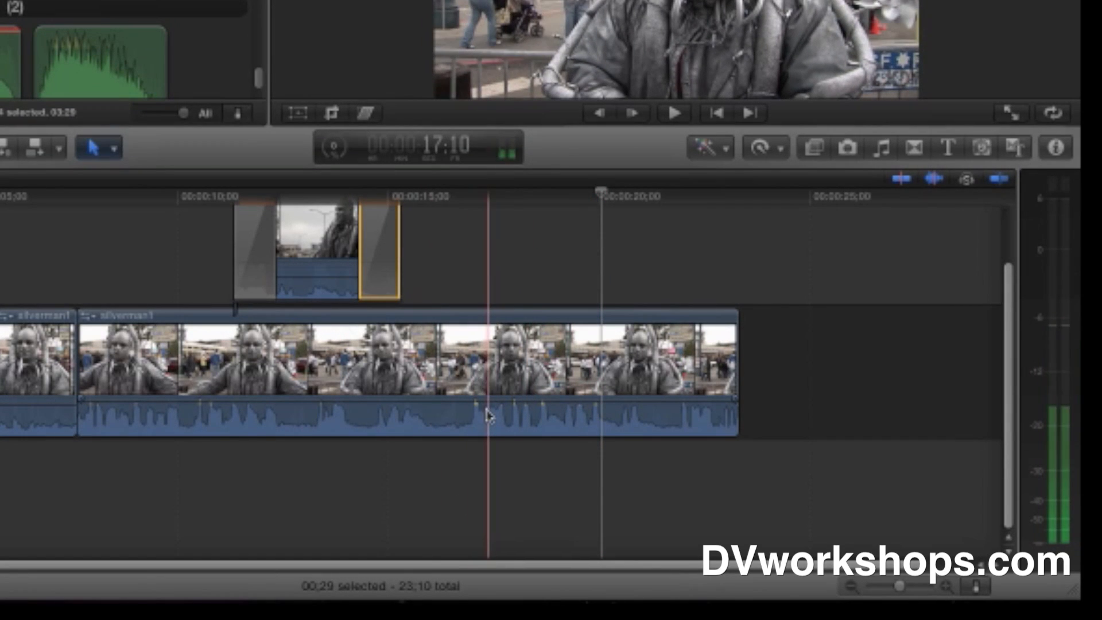
pyautogui.moveTo(489, 418); pyautogui.dragTo(489, 393)
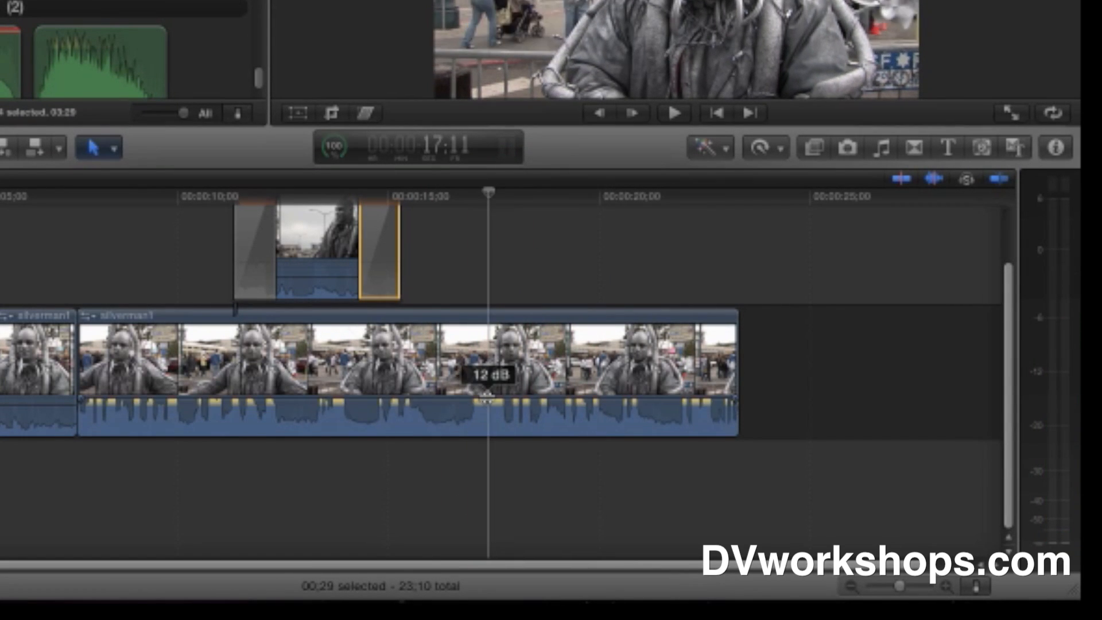
pyautogui.moveTo(487, 374); pyautogui.dragTo(487, 401)
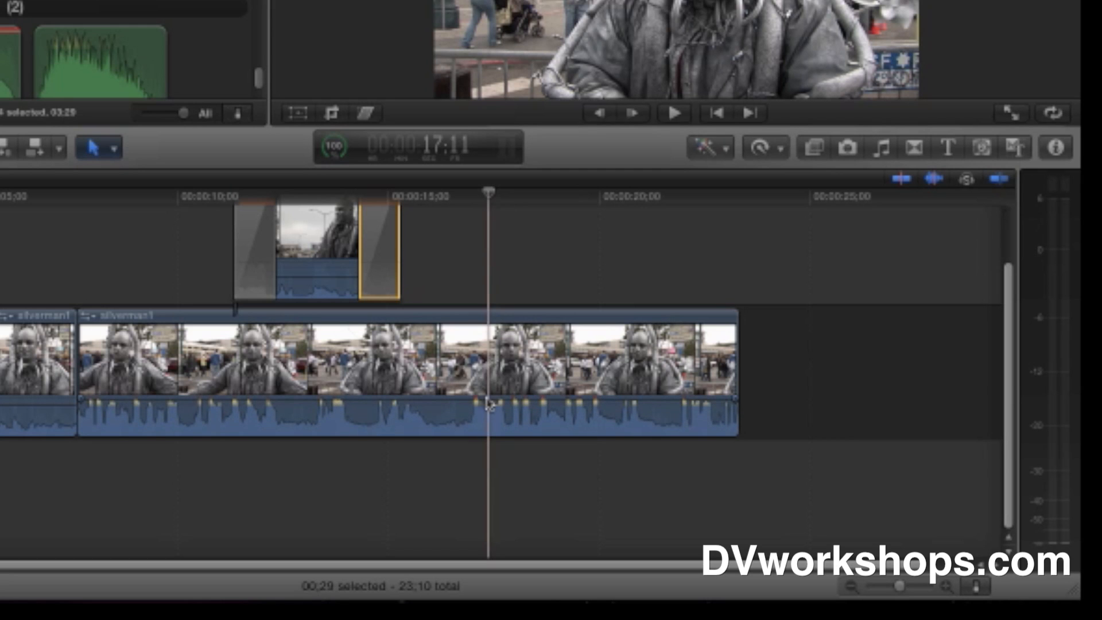
pyautogui.click(95, 147)
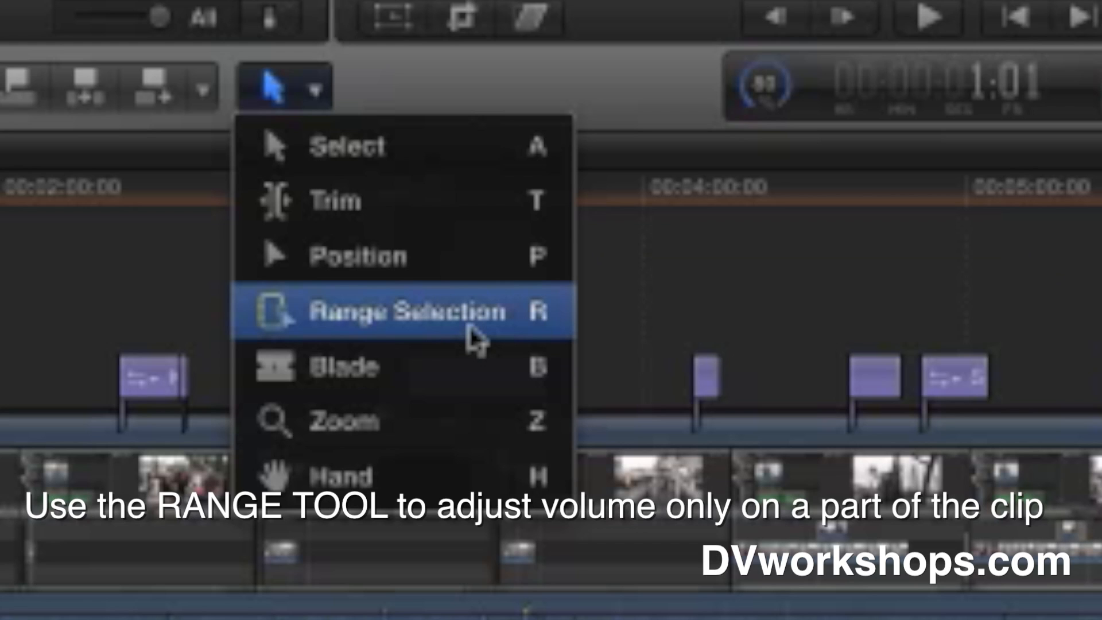
# Select a range within the interview clip to adjust only that part's volume.
pyautogui.click(404, 311)
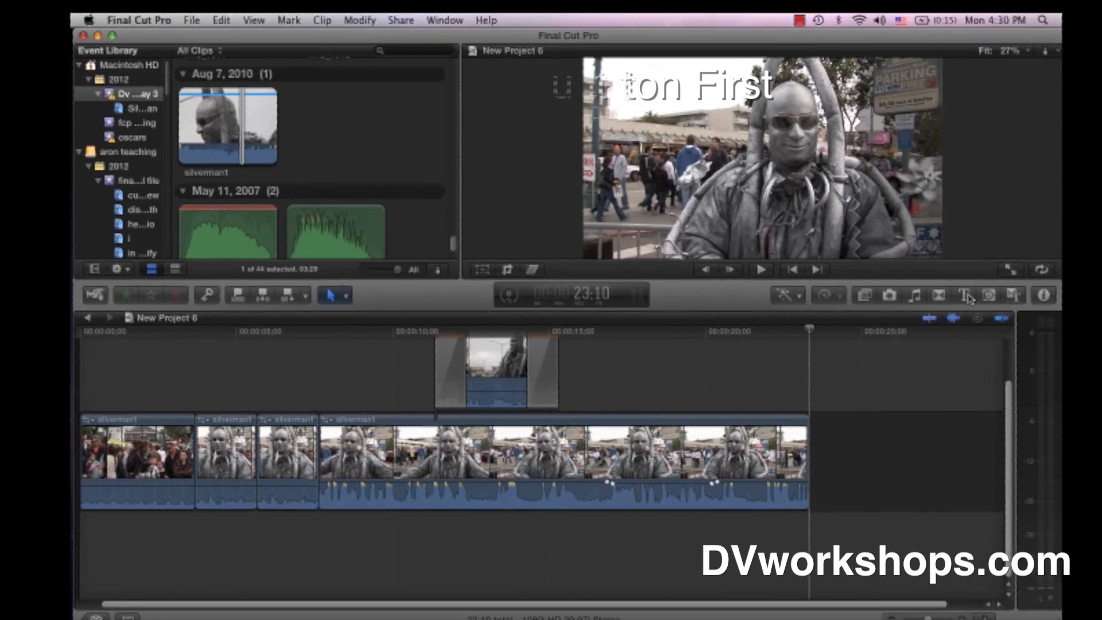
# Add the Clouds lower-third title from the Titles browser over the interview.
pyautogui.click(985, 308)
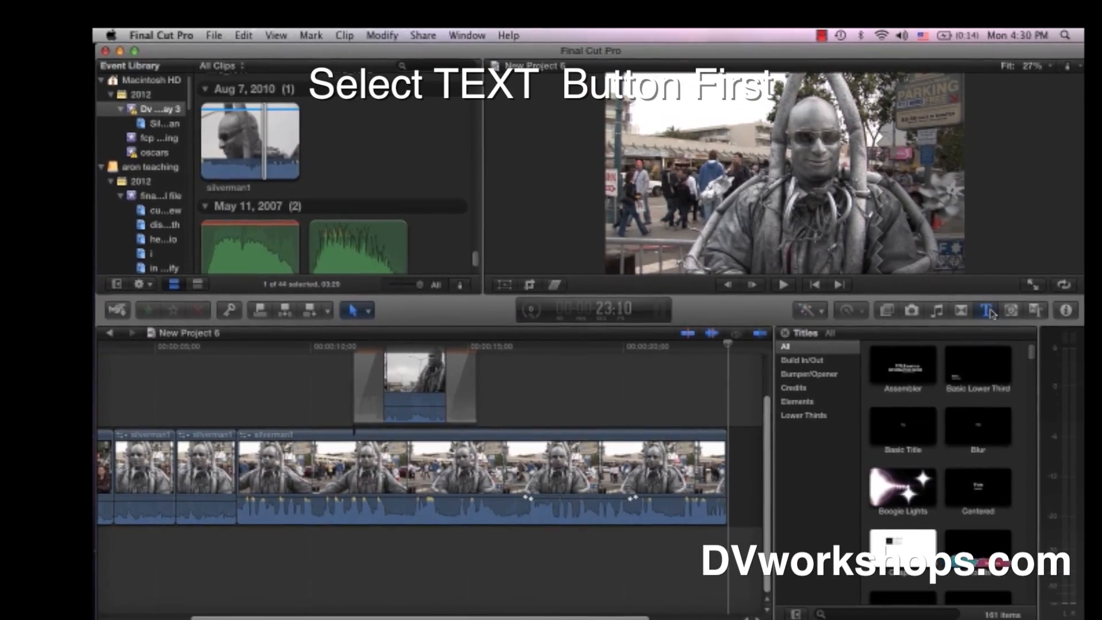
pyautogui.click(987, 310)
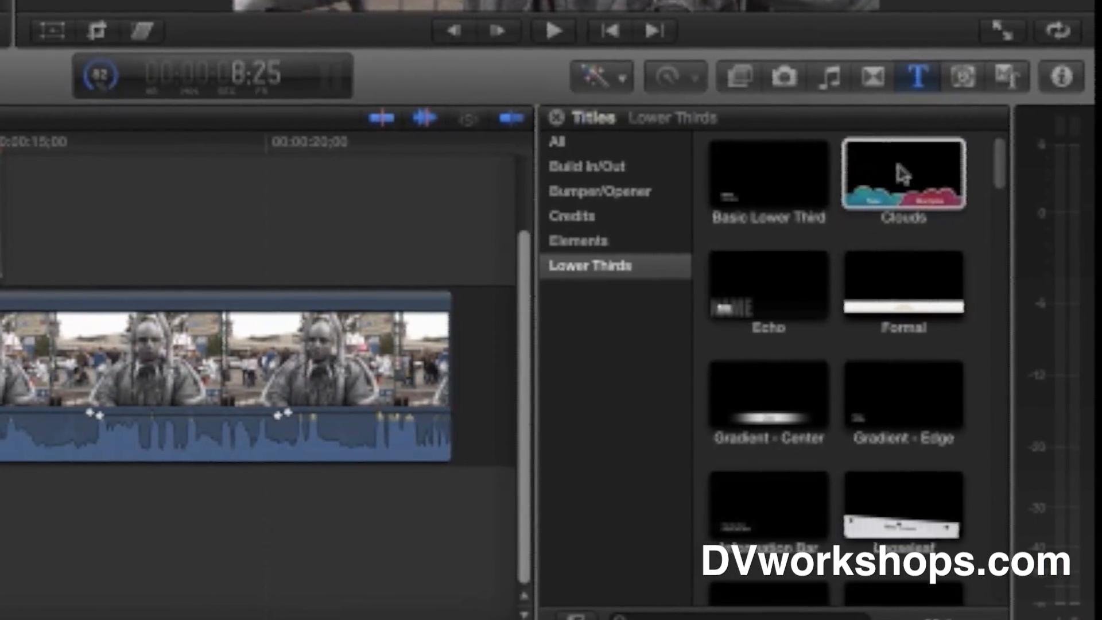
pyautogui.click(903, 175)
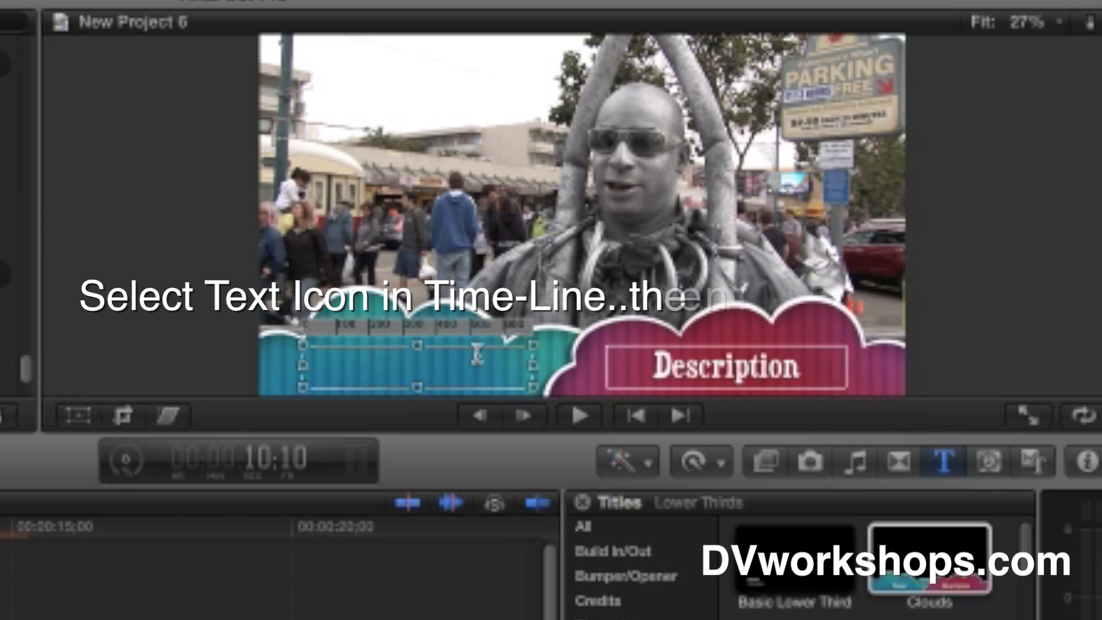
# Enter 'silverman' as the title name and 'actor' in the Description line.
pyautogui.write('silverman')
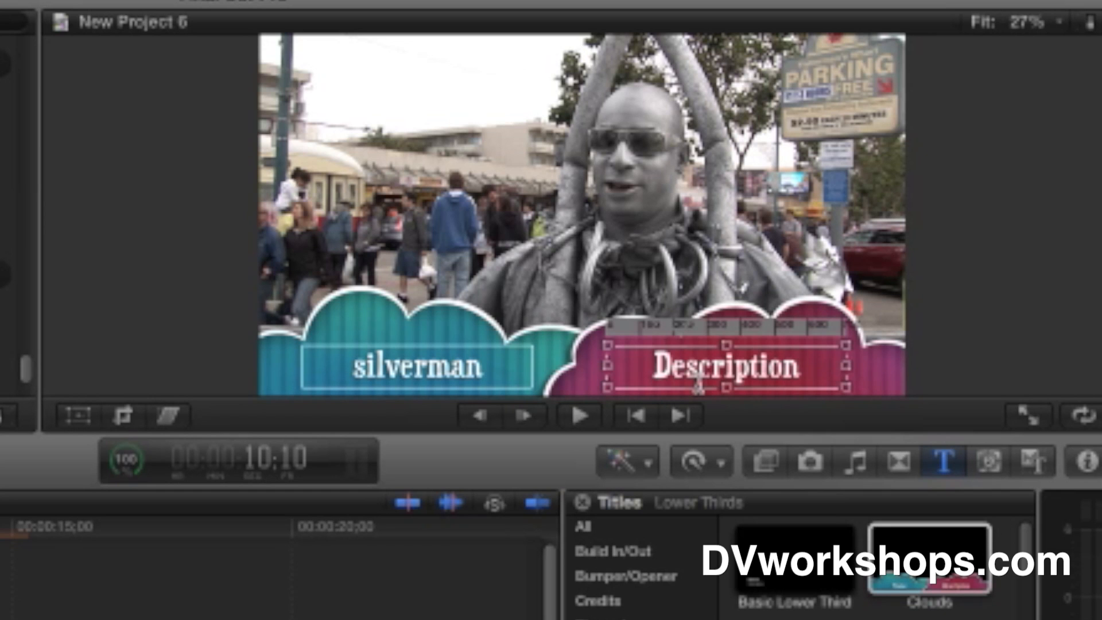
pyautogui.doubleClick(724, 369)
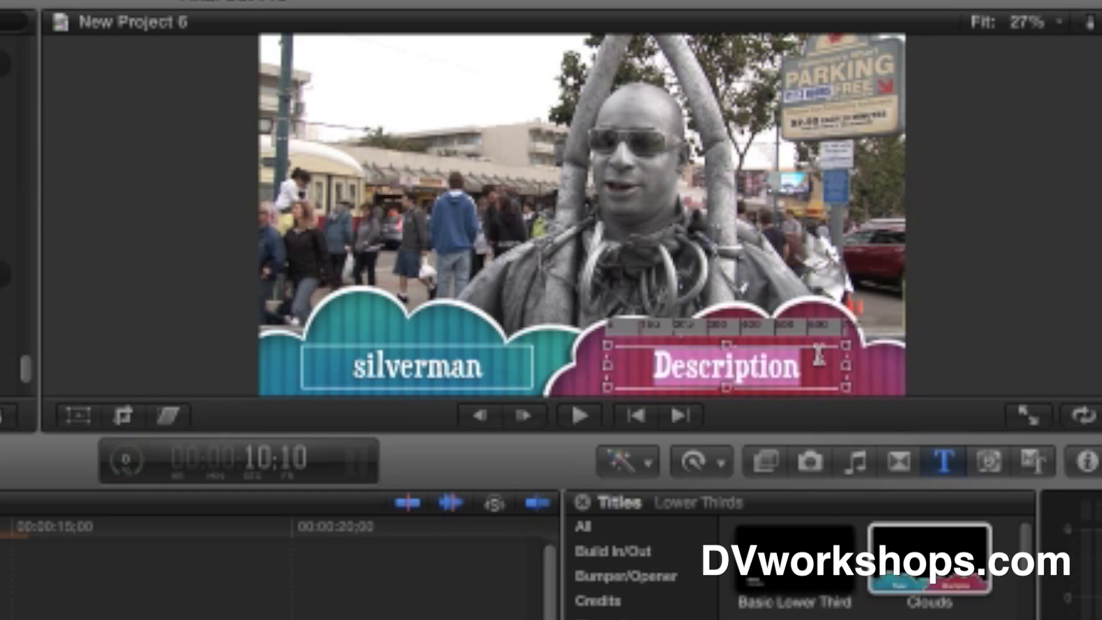
pyautogui.write('acto')
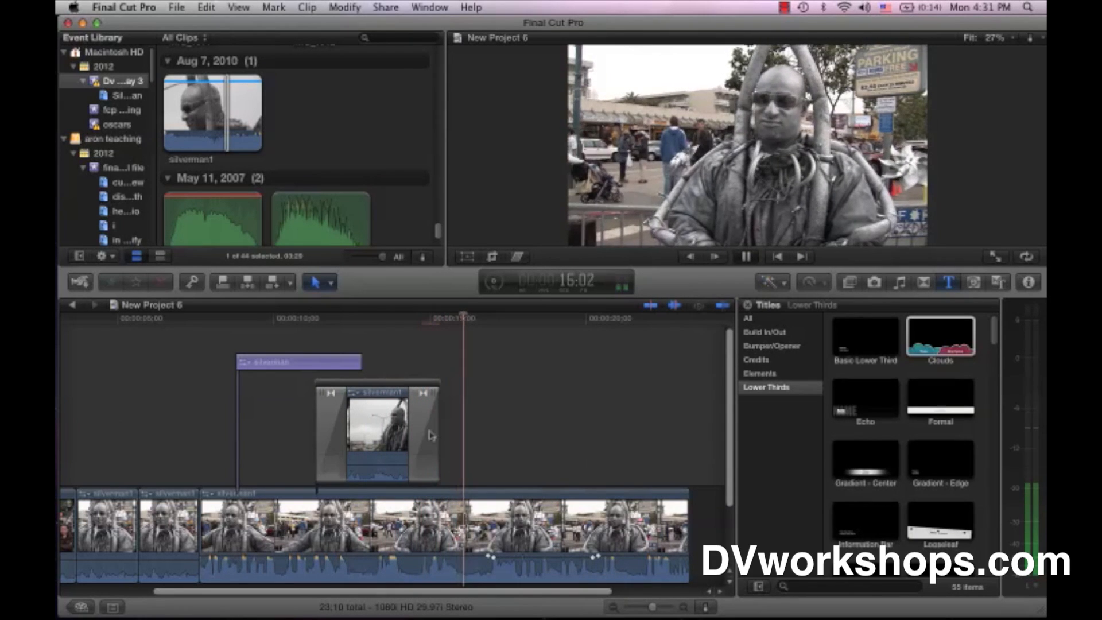
# Select the silverman title clip in the timeline after previewing it.
pyautogui.click(295, 362)
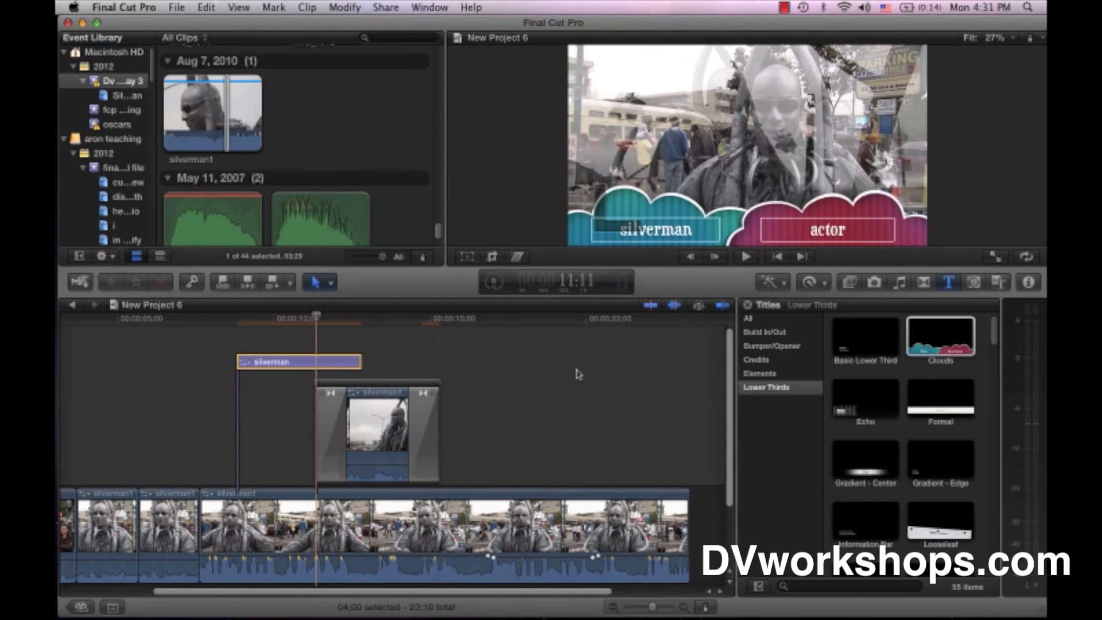
# Swap the title to the Gradient - Center lower third and play back the result.
pyautogui.click(865, 457)
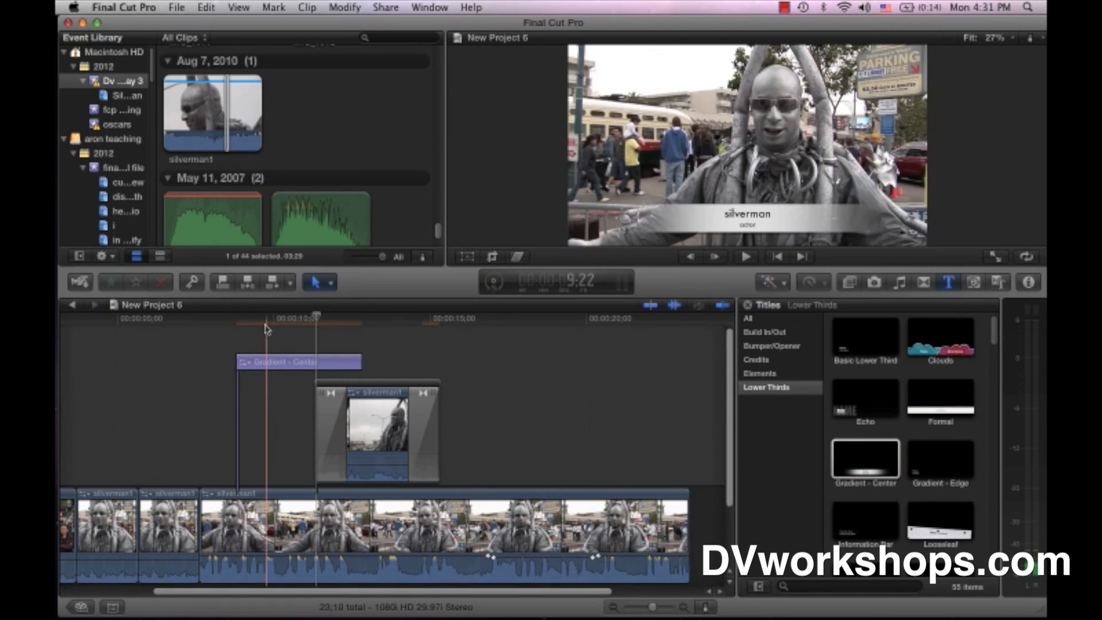
pyautogui.click(746, 256)
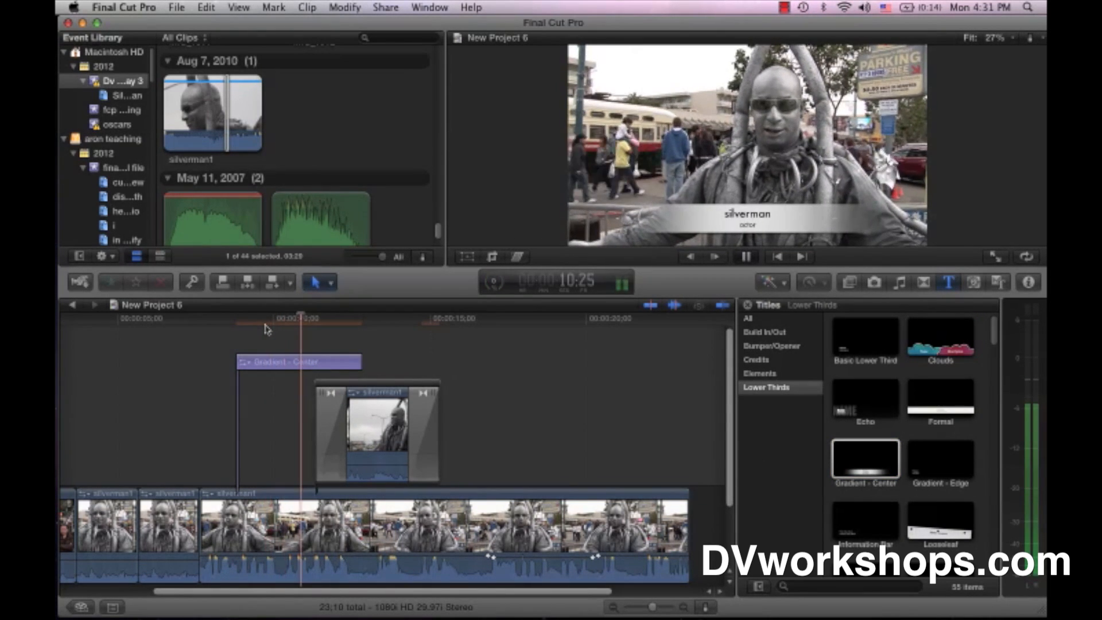